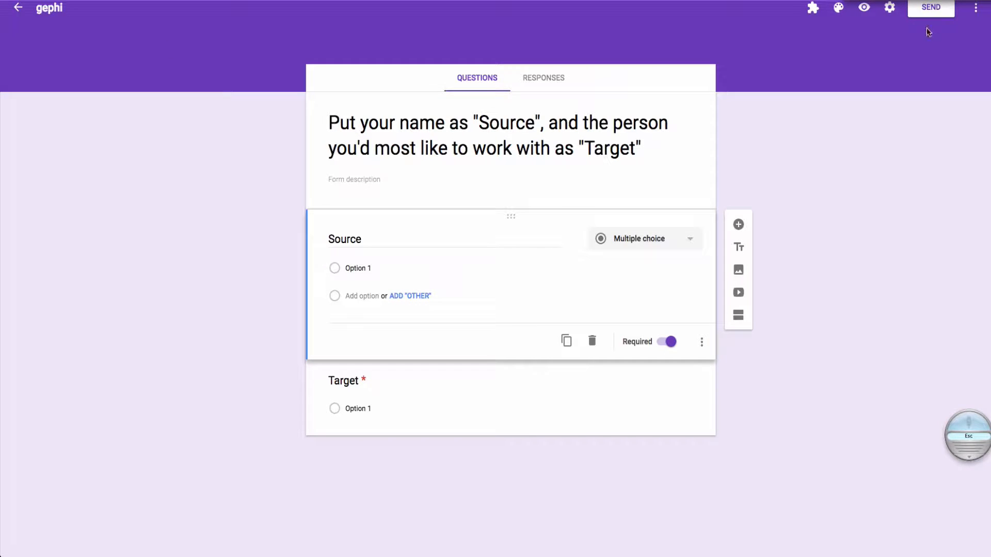
# Make a copy of the 'gephi' form named 'descendants'.
pyautogui.click(983, 8)
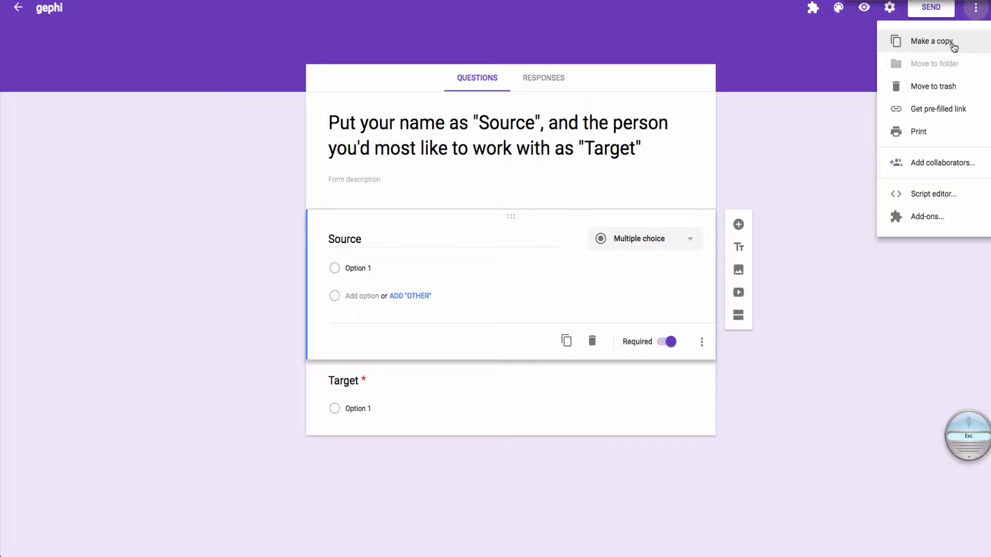
pyautogui.click(930, 40)
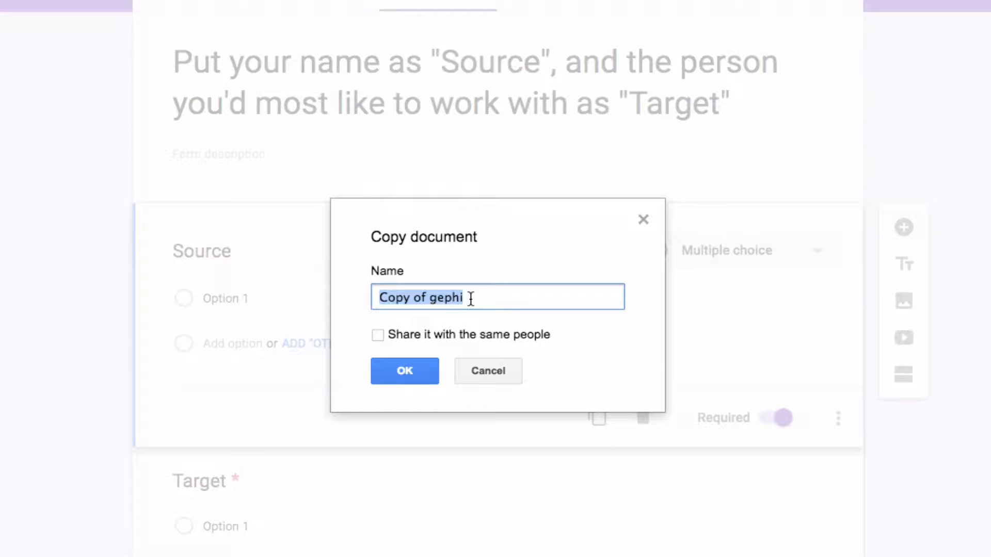
pyautogui.write('descendants')
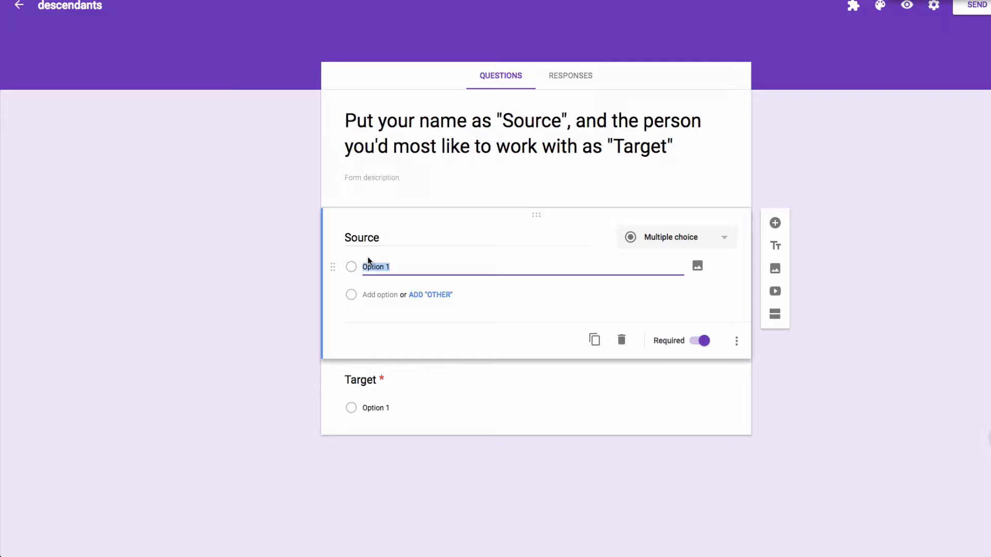
# Paste the ten names, Mal through Lonnie, as Source and Target choices, then open Send.
pyautogui.press('ctrl+v')
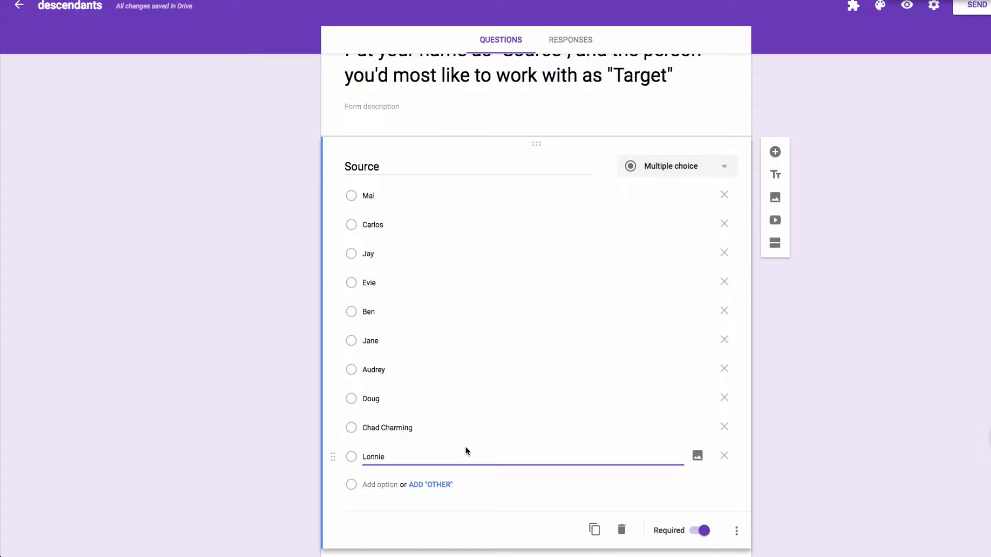
pyautogui.scroll(-3)
pyautogui.write('Target')
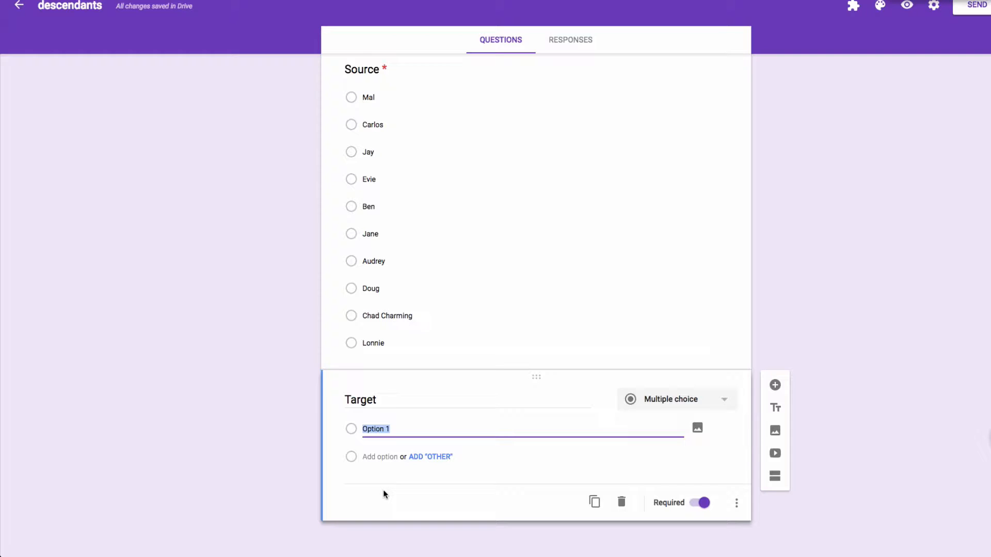
pyautogui.press('ctrl+v')
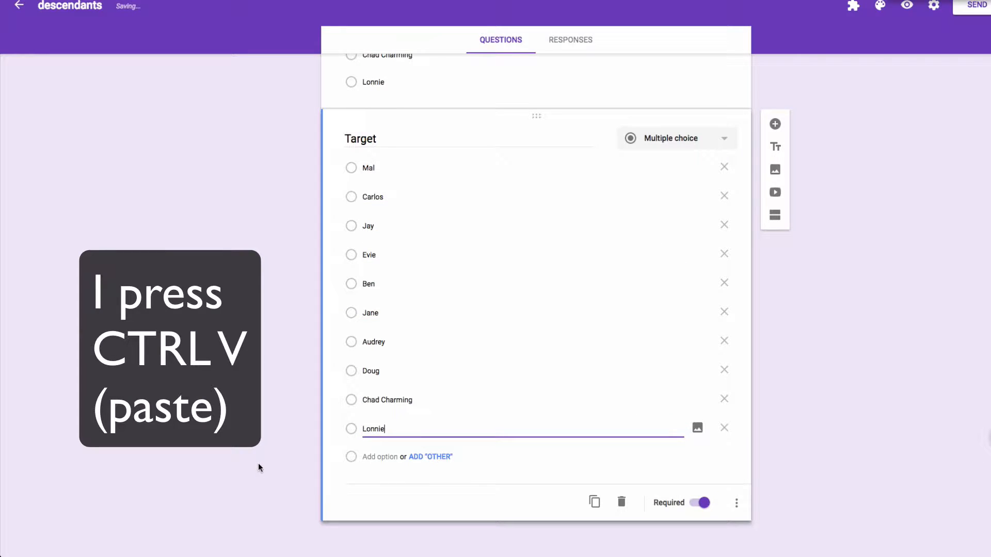
pyautogui.click(979, 6)
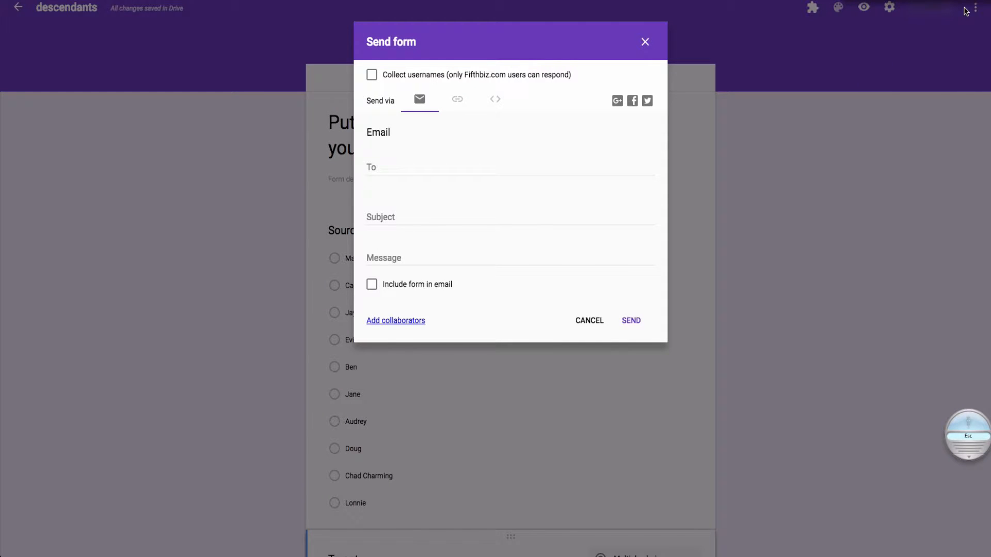
pyautogui.moveTo(505, 144)
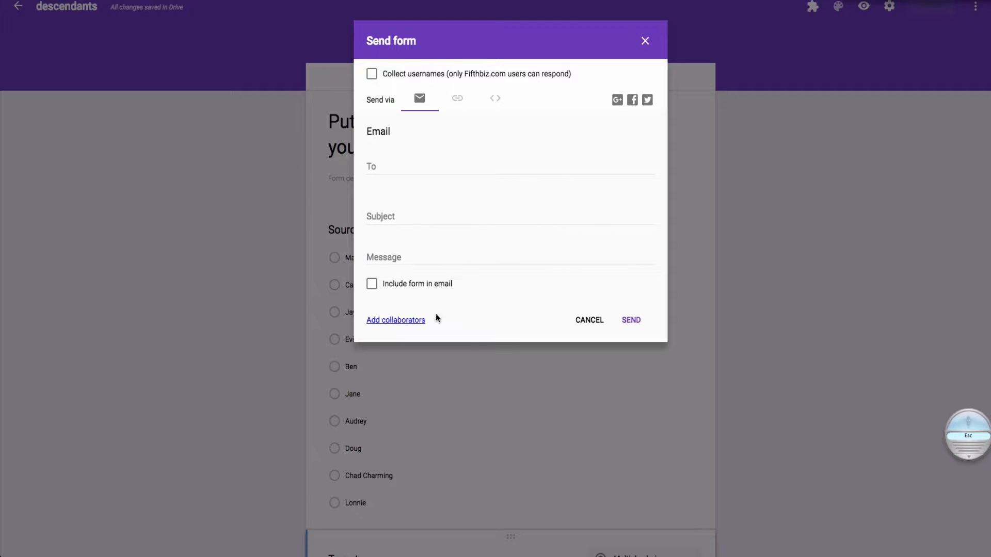
pyautogui.moveTo(478, 42)
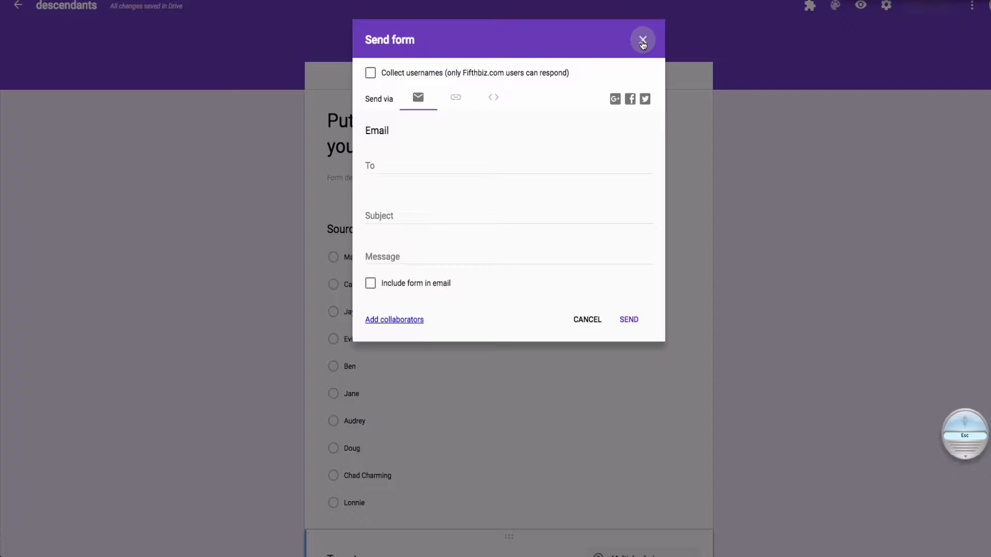
# Dismiss the Send form dialog without sending anything.
pyautogui.click(642, 39)
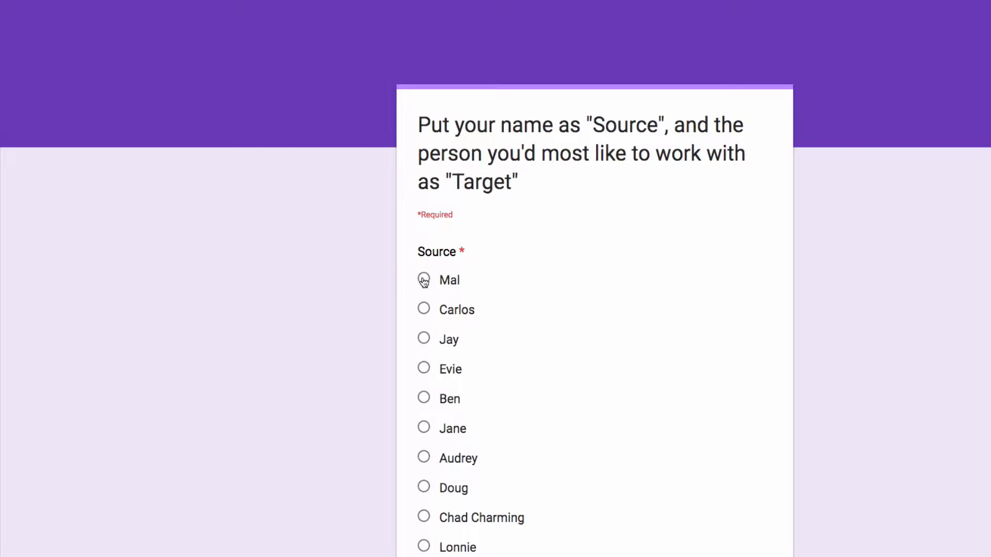
# Submit a test response with Ben as the Target.
pyautogui.scroll(-3)
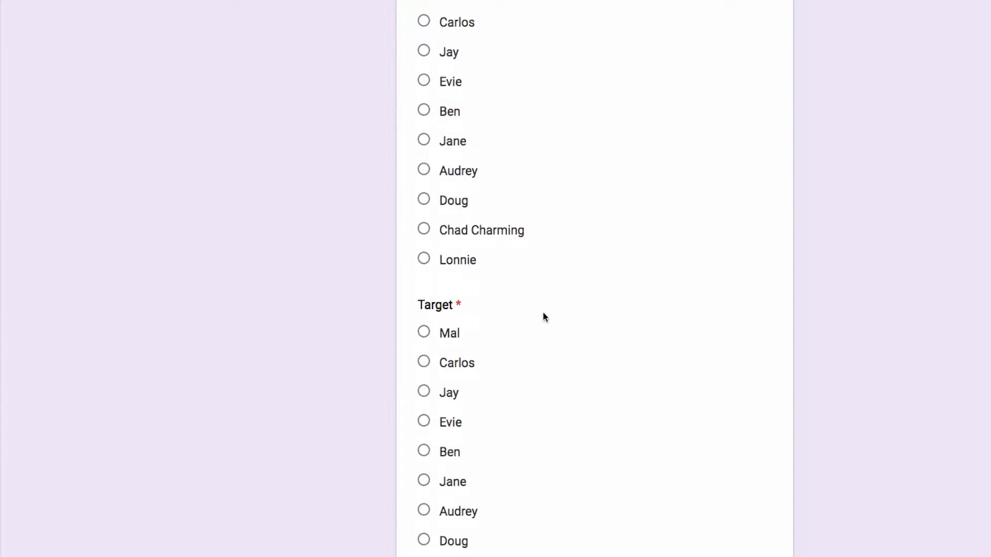
pyautogui.scroll(-3)
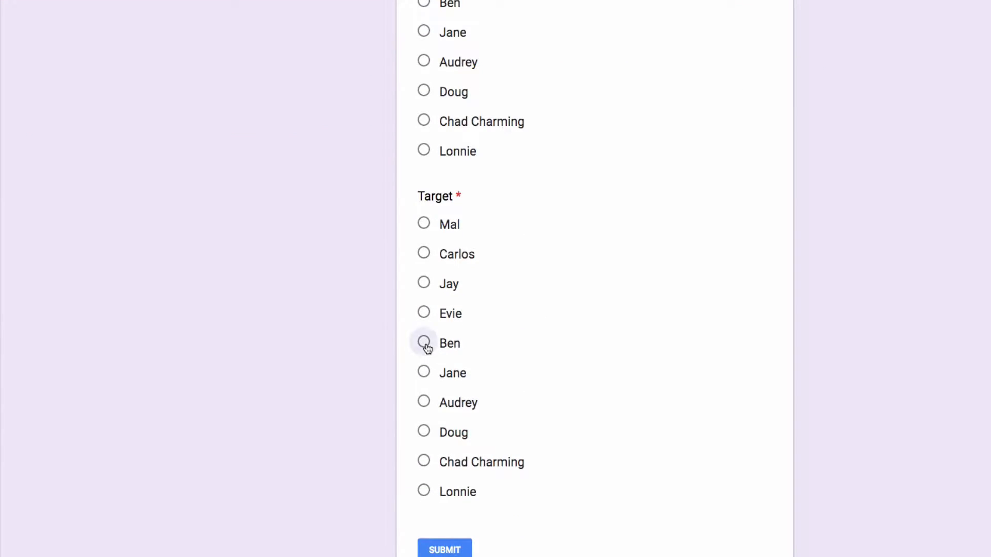
pyautogui.click(423, 344)
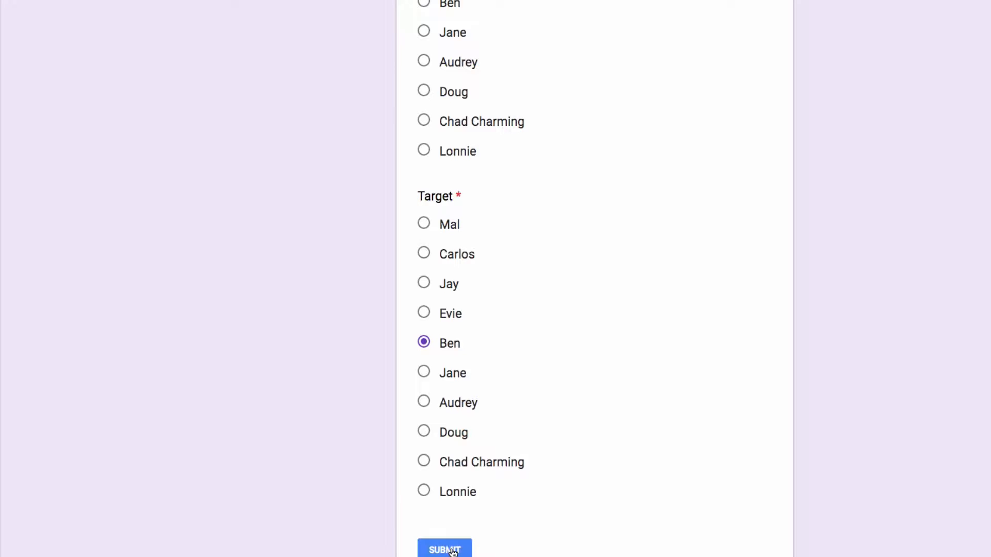
pyautogui.click(444, 549)
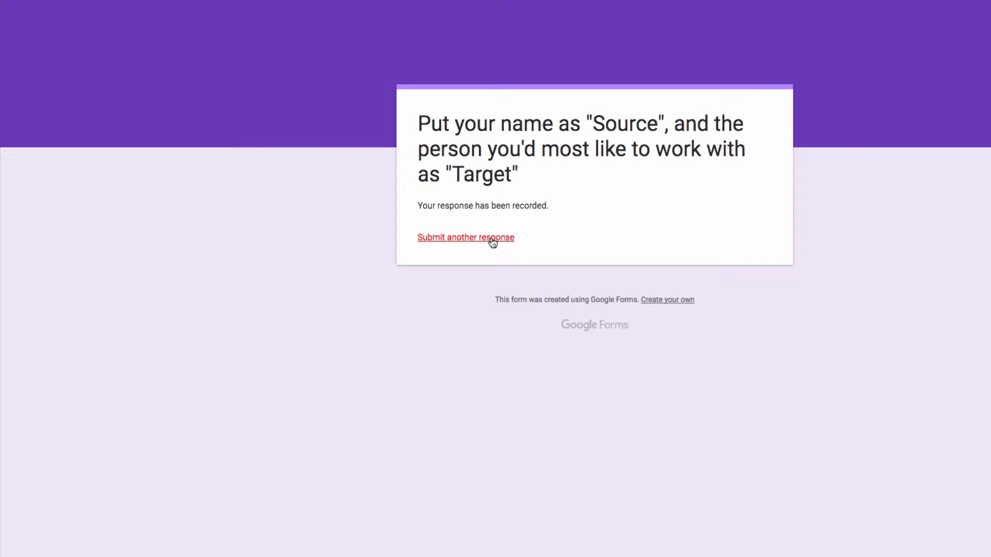
# Submit another test response with Evie as the Target.
pyautogui.click(466, 237)
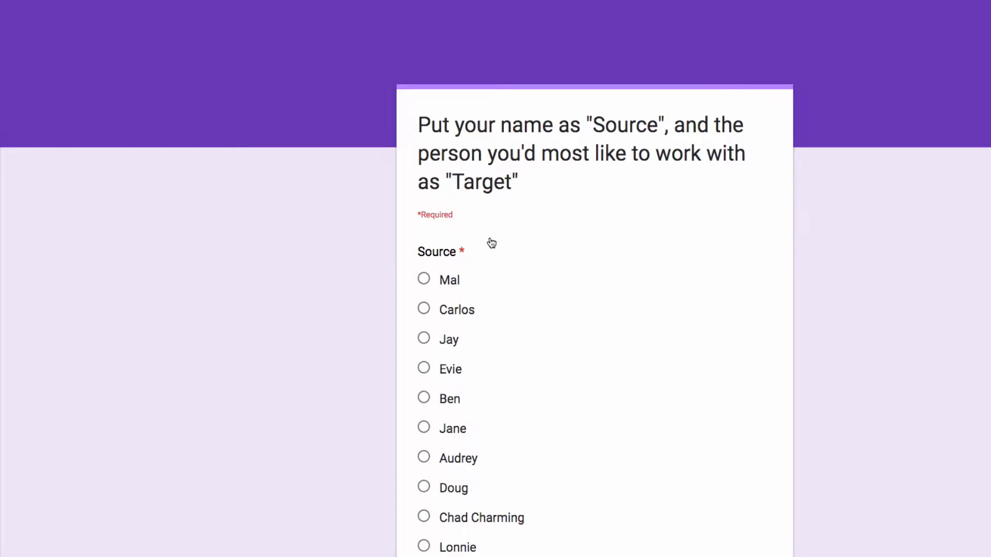
pyautogui.scroll(-3)
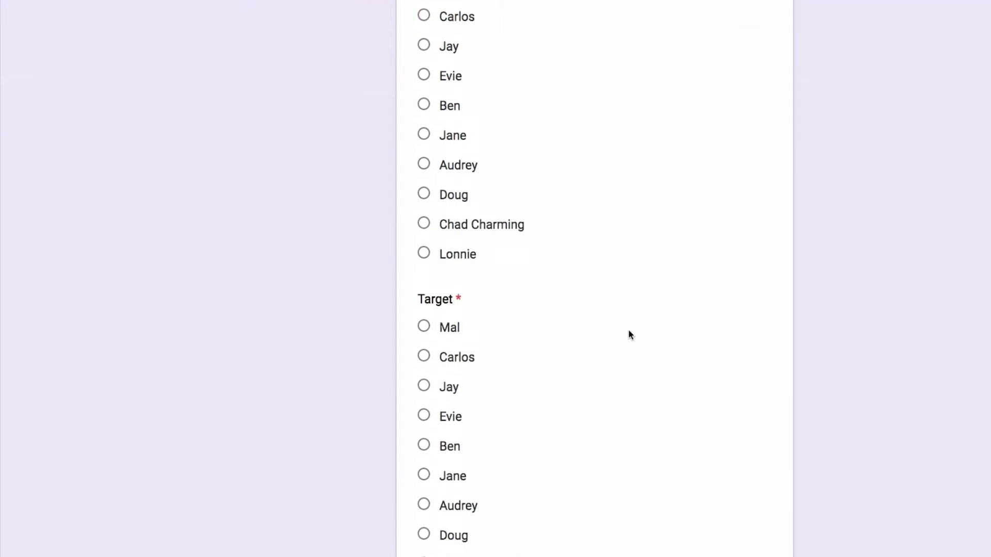
pyautogui.scroll(-3)
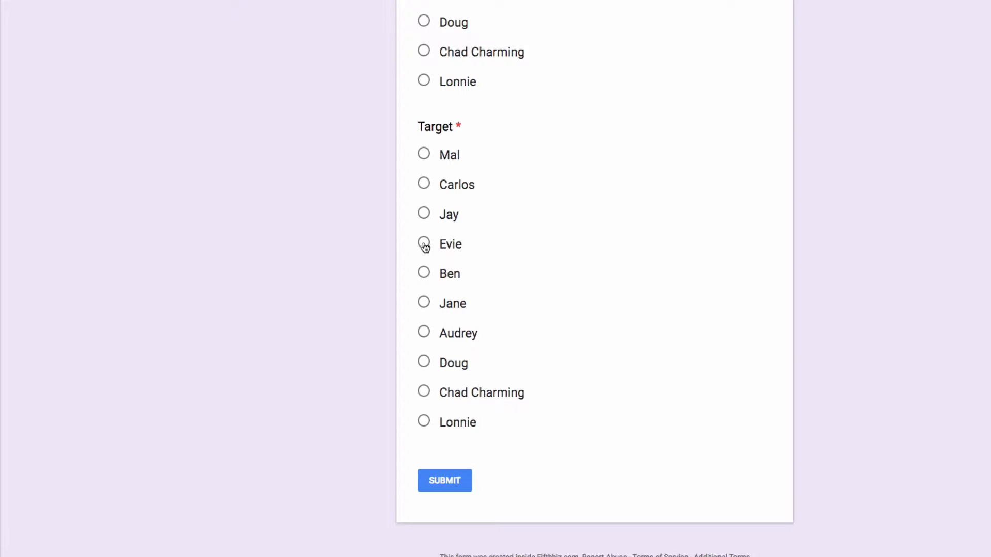
pyautogui.click(423, 244)
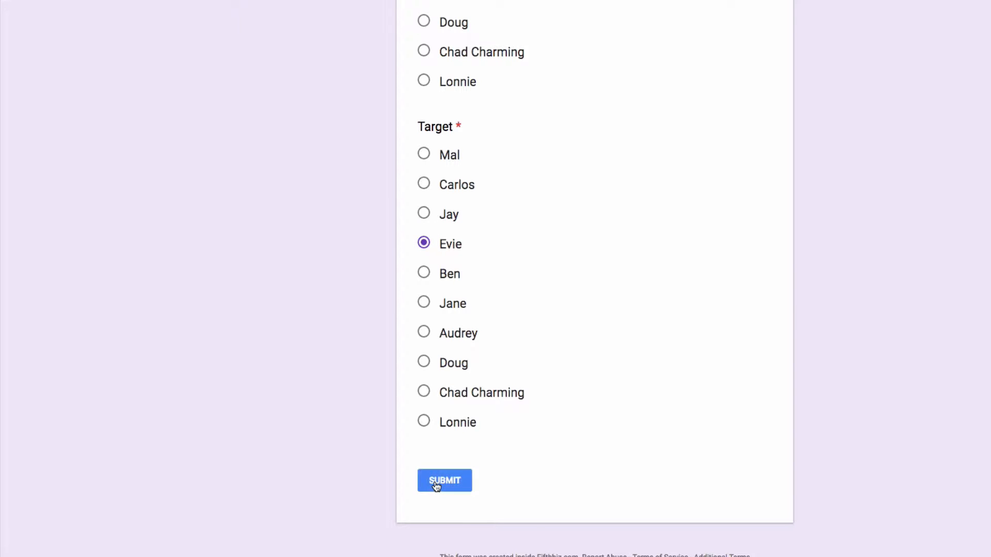
pyautogui.click(444, 480)
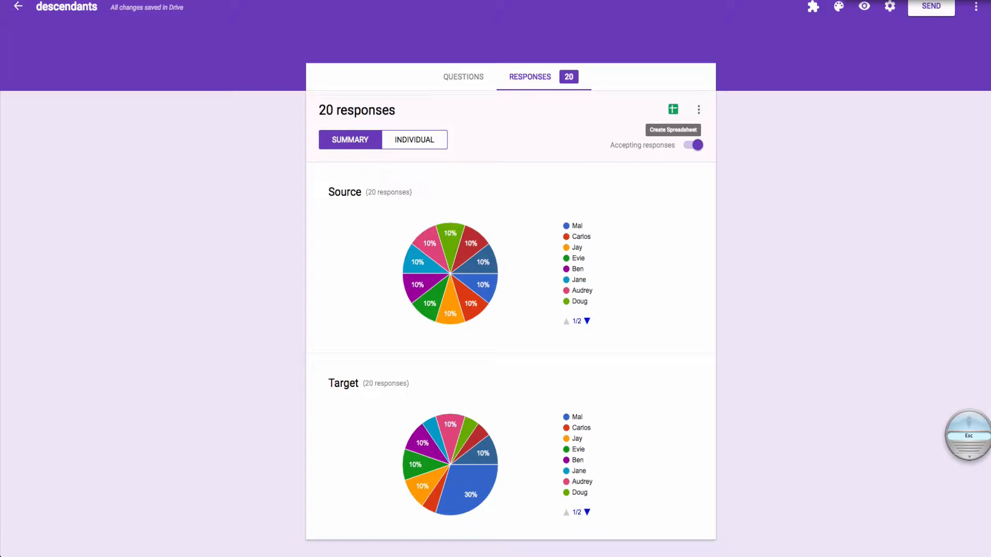
# Create and open a new linked spreadsheet, 'descendants (Responses)', for the 20 responses.
pyautogui.click(672, 109)
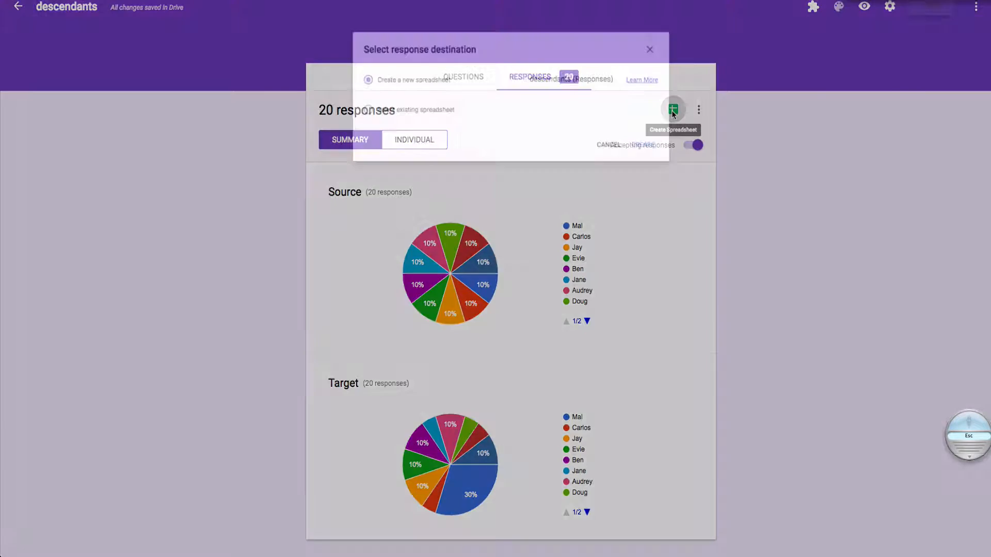
pyautogui.click(672, 109)
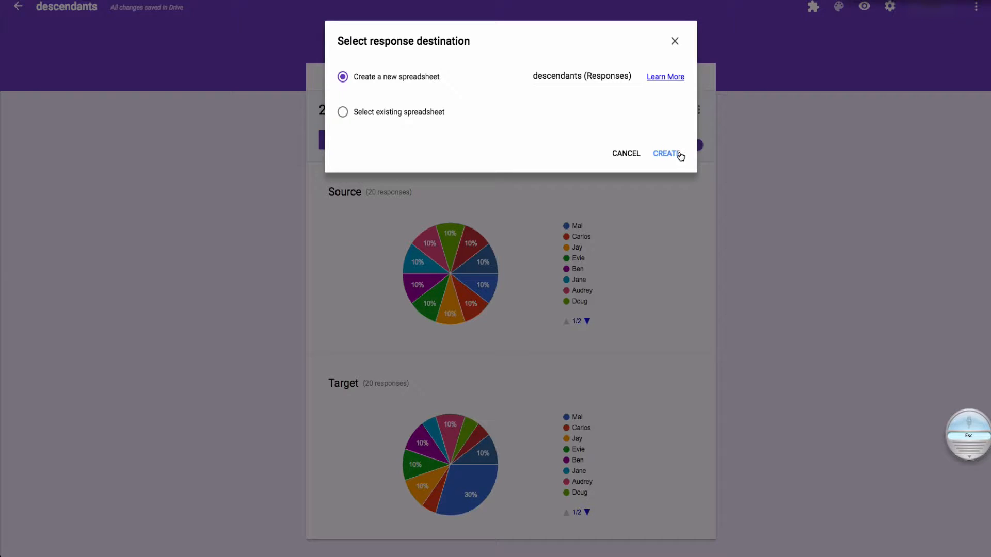
pyautogui.click(666, 153)
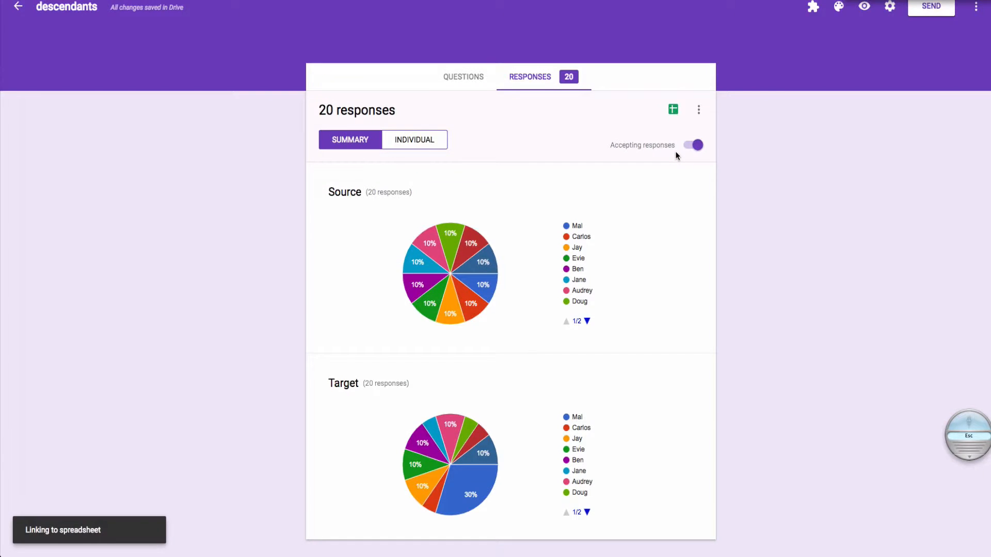
pyautogui.click(672, 109)
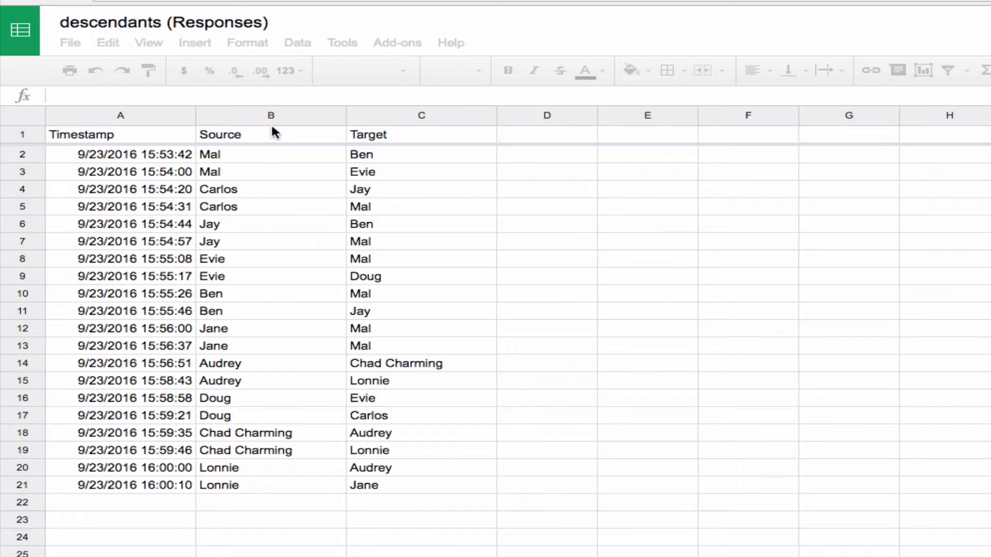
# Download the Source and Target responses sheet as a CSV file on the Desktop.
pyautogui.click(120, 135)
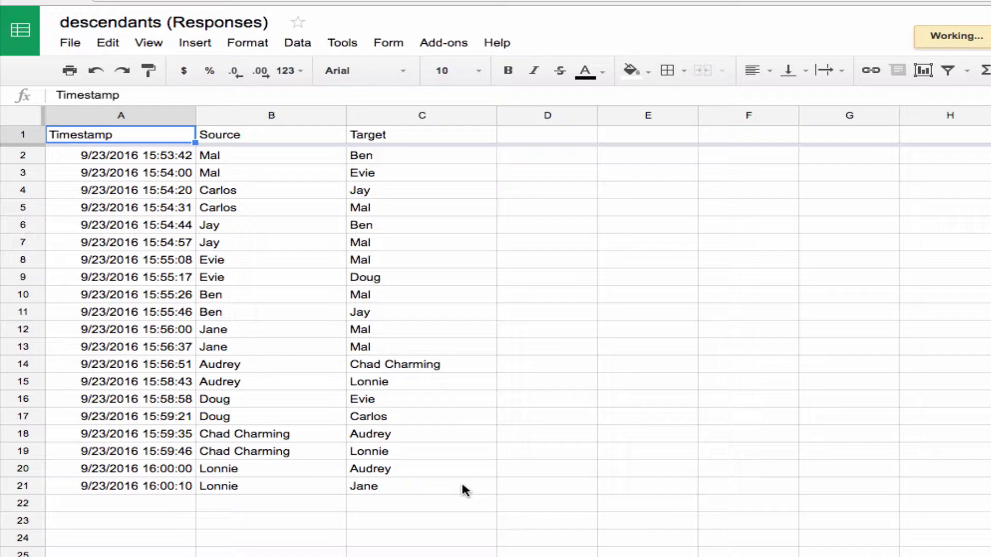
pyautogui.click(420, 487)
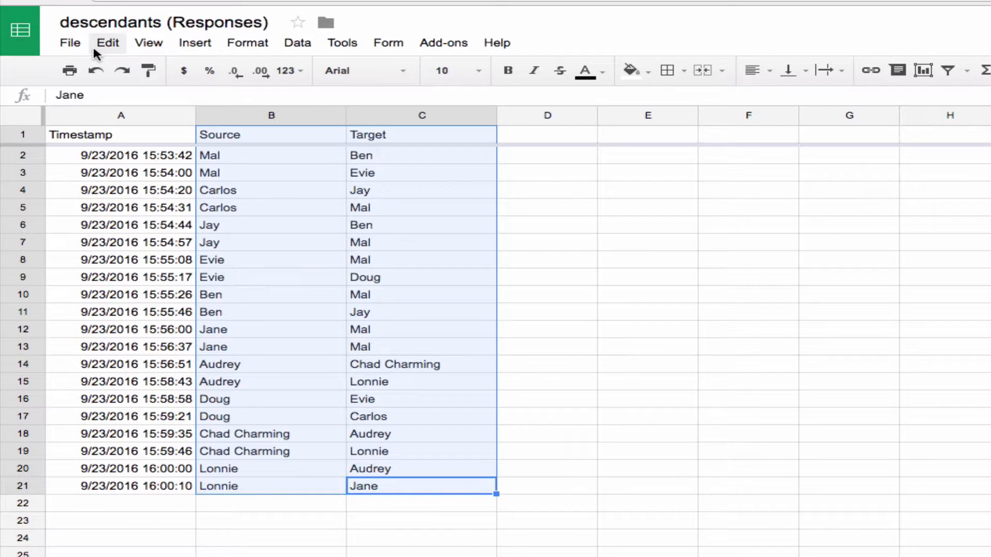
pyautogui.click(70, 42)
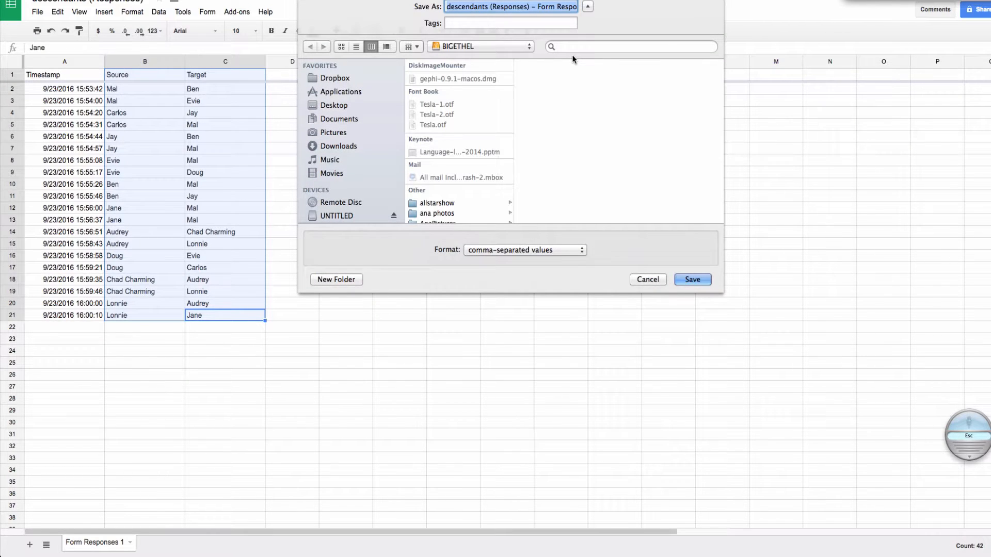
pyautogui.moveTo(386, 236)
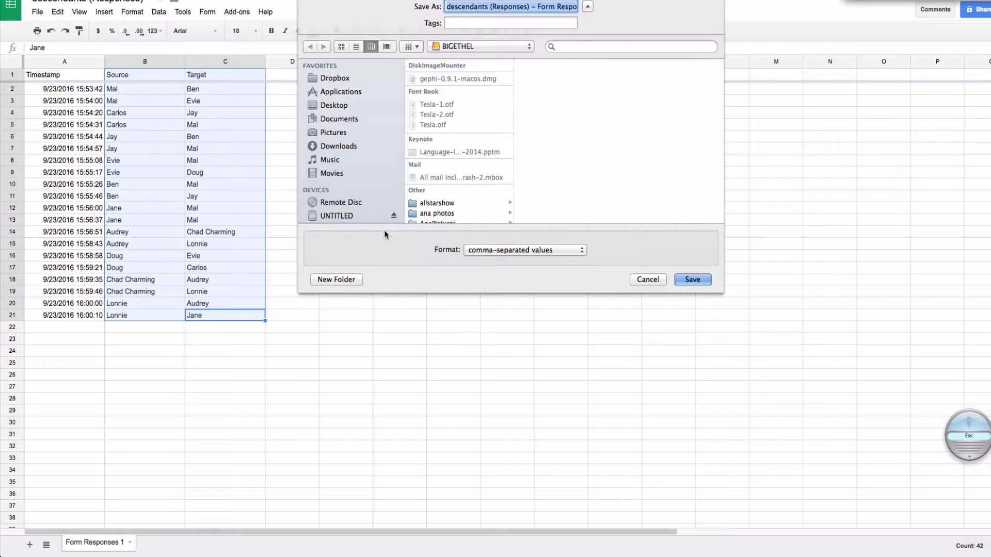
pyautogui.click(335, 104)
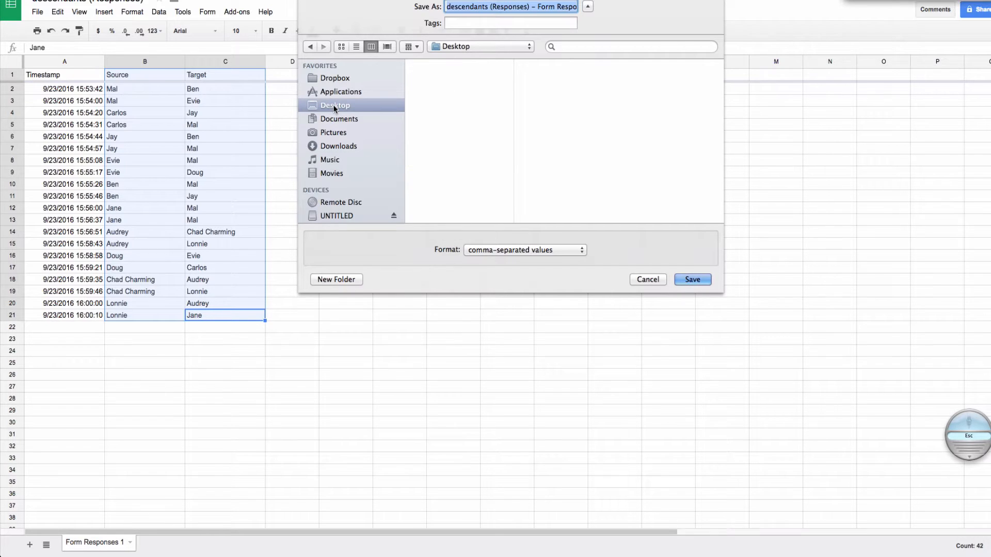
pyautogui.click(334, 105)
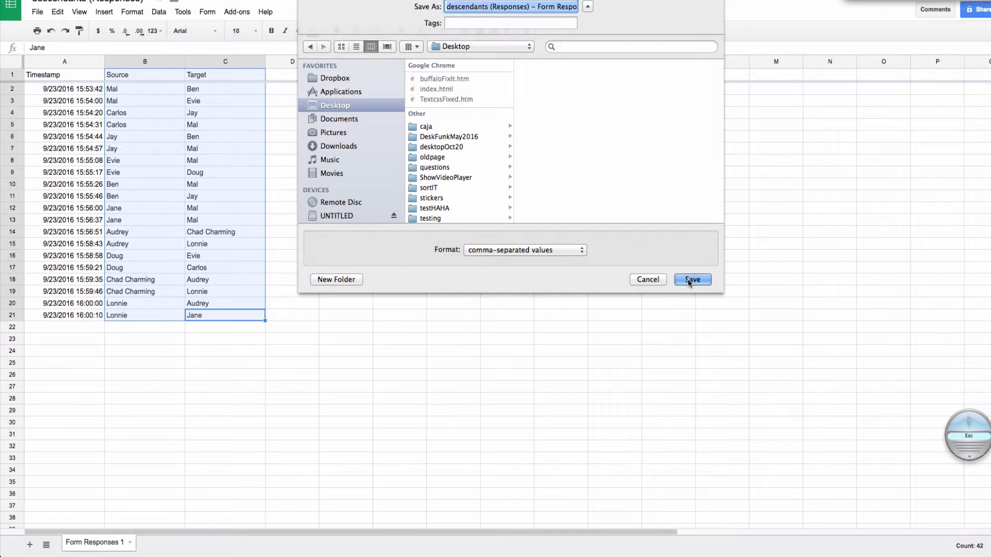
pyautogui.click(692, 279)
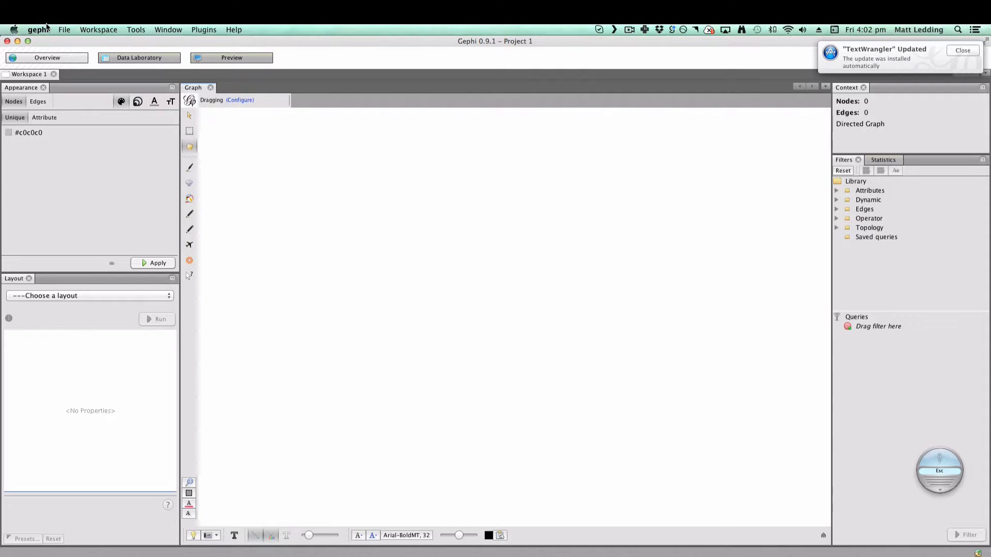
# In Data Laboratory, start a spreadsheet import of the descendants responses CSV from the Desktop.
pyautogui.click(64, 29)
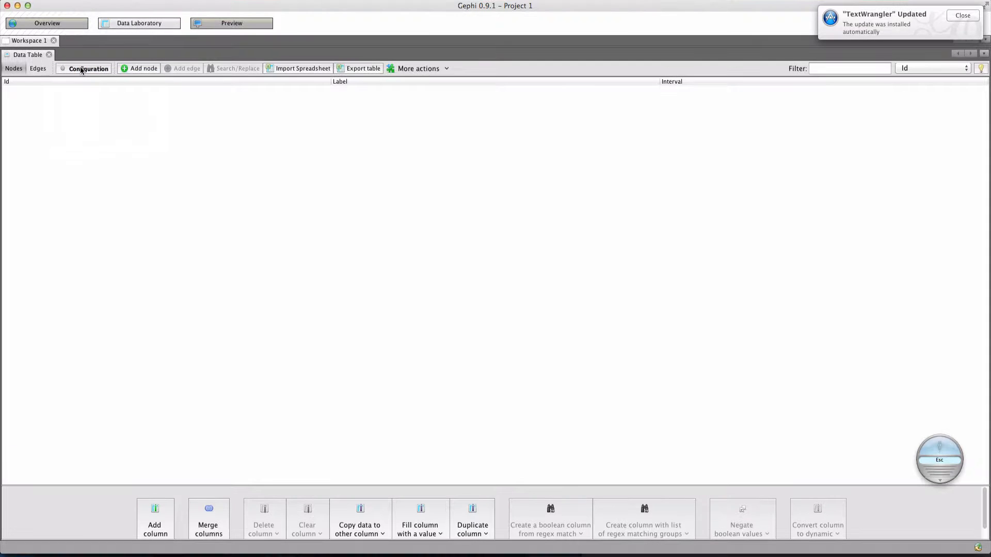
pyautogui.click(301, 68)
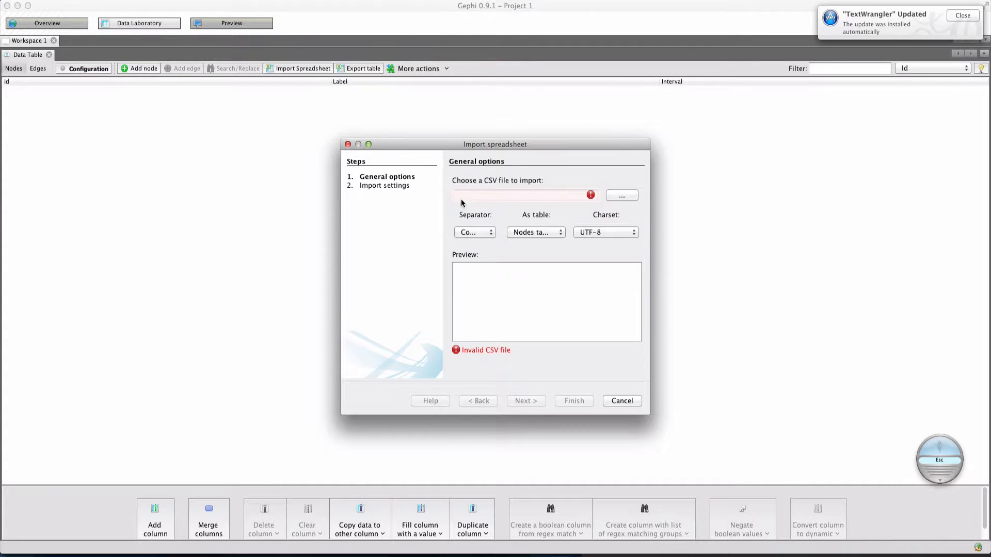
pyautogui.click(623, 195)
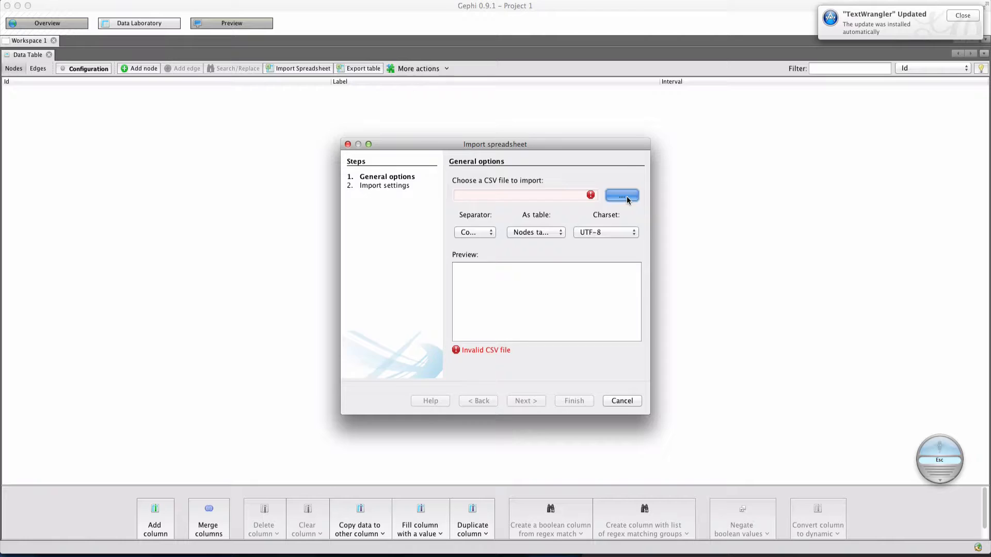
pyautogui.click(622, 195)
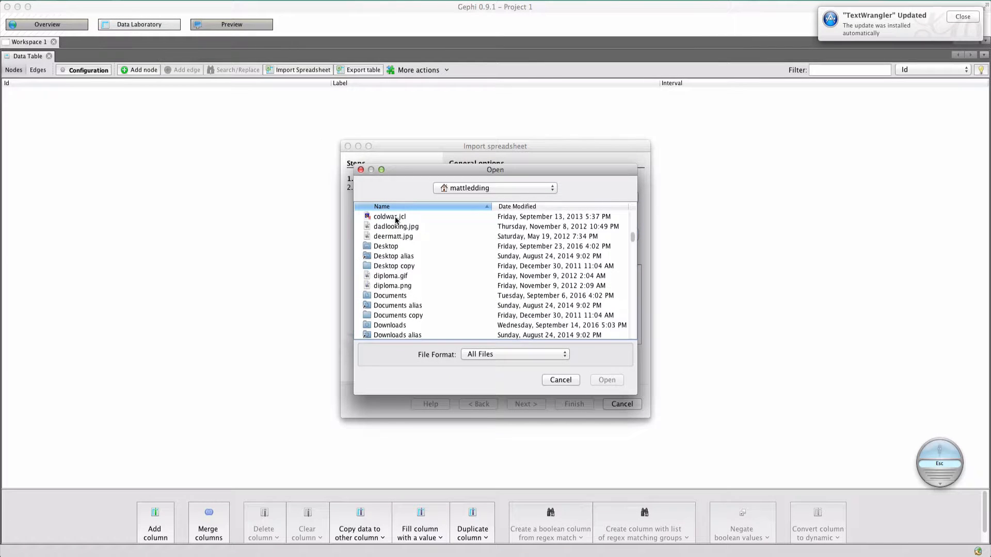
pyautogui.doubleClick(385, 246)
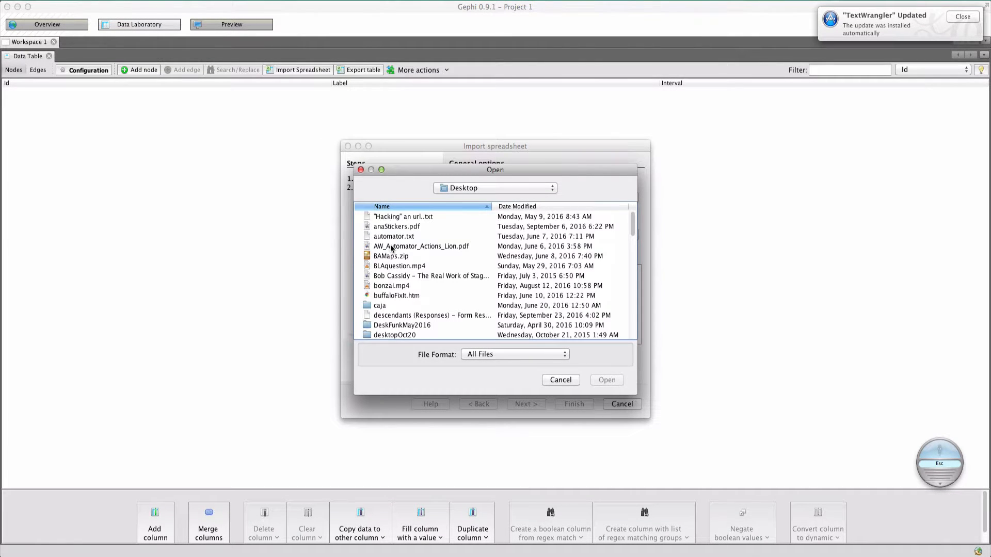
pyautogui.scroll(-3)
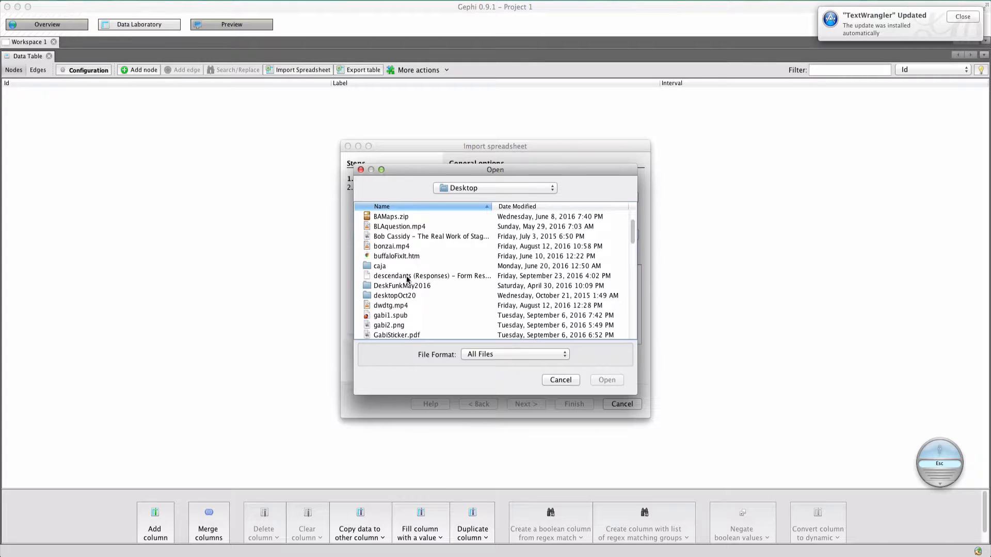
pyautogui.click(605, 380)
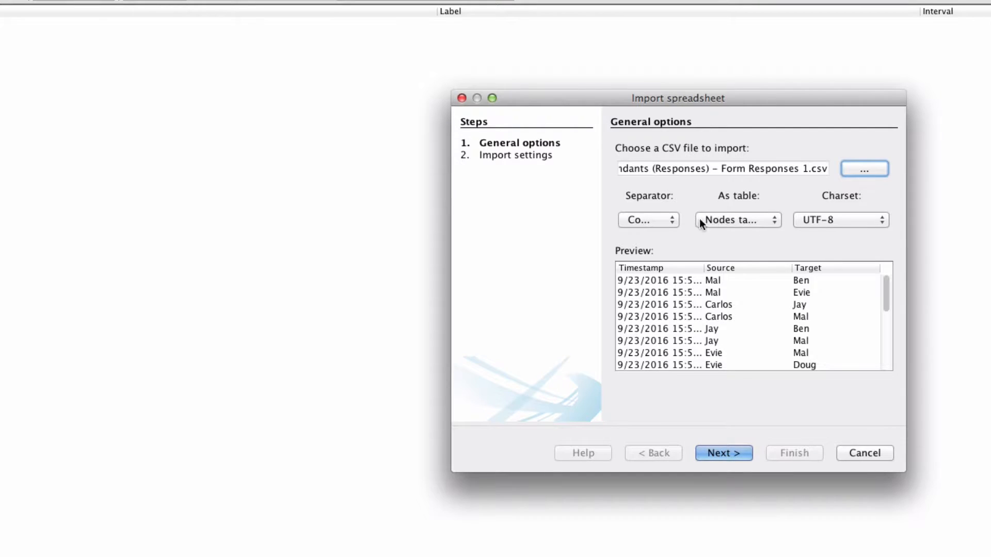
pyautogui.moveTo(694, 343)
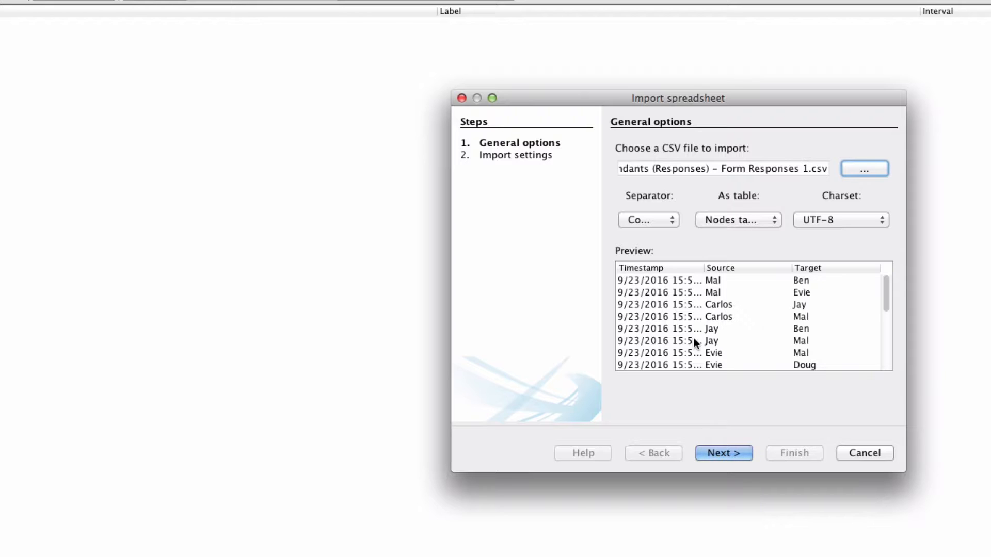
pyautogui.moveTo(748, 224)
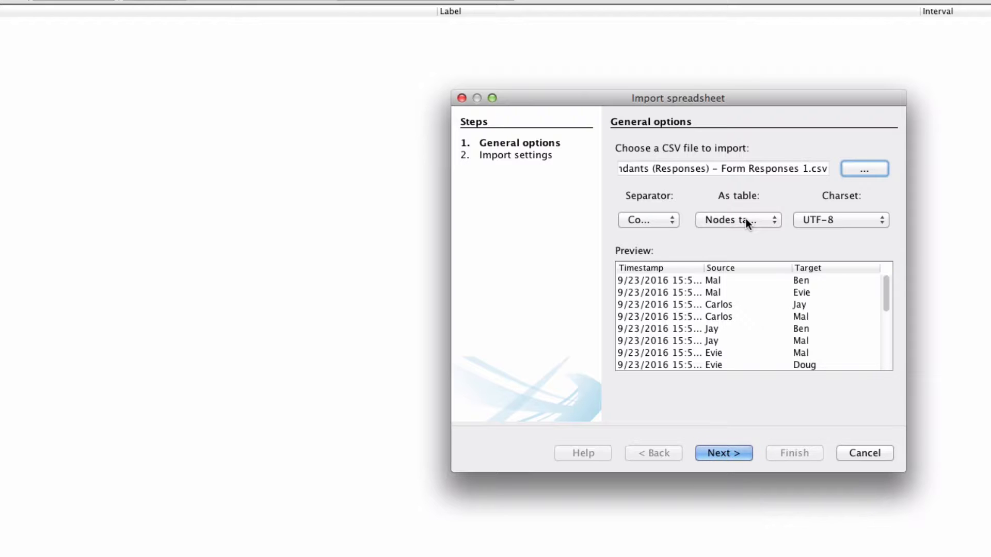
# Import the CSV as an edges table and continue to import settings.
pyautogui.click(738, 220)
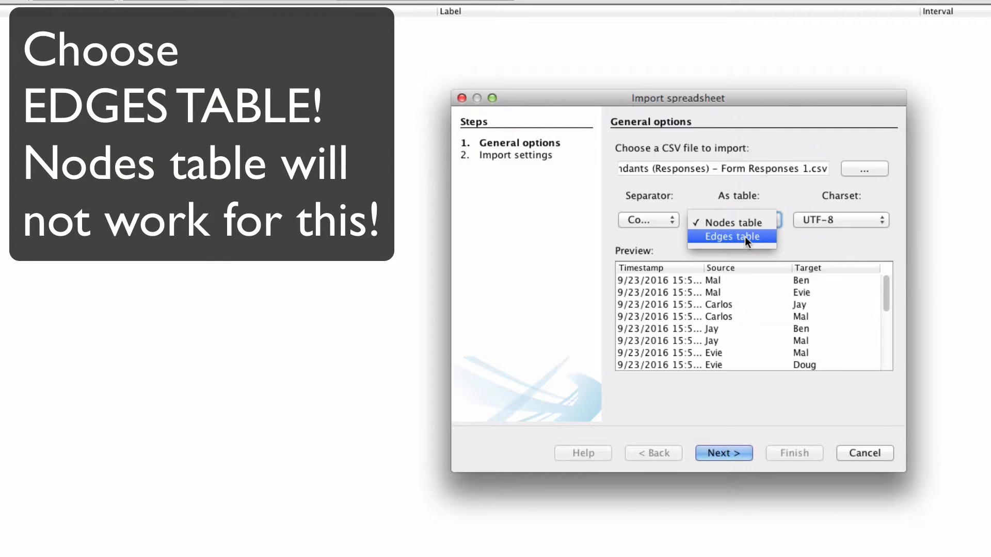
pyautogui.click(732, 236)
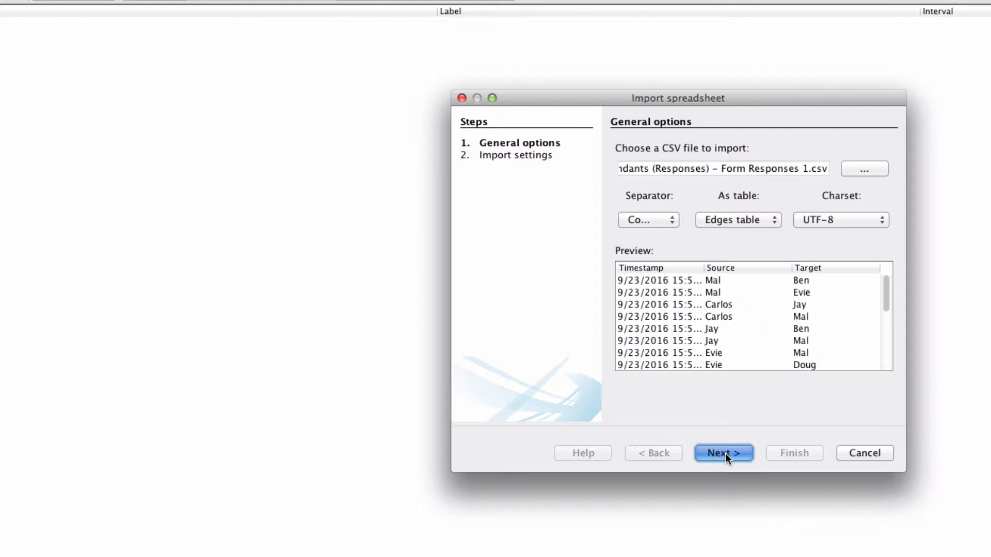
pyautogui.click(724, 454)
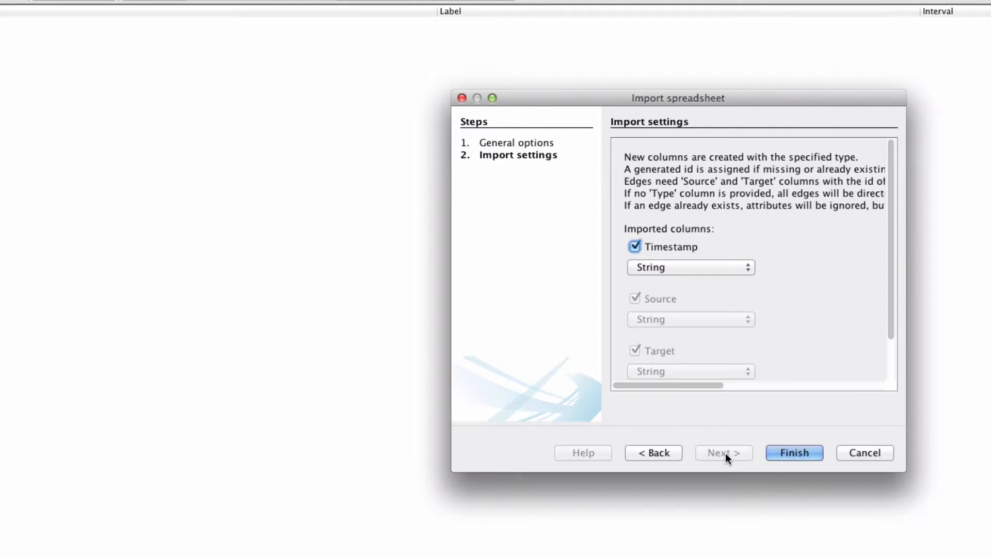
pyautogui.moveTo(703, 272)
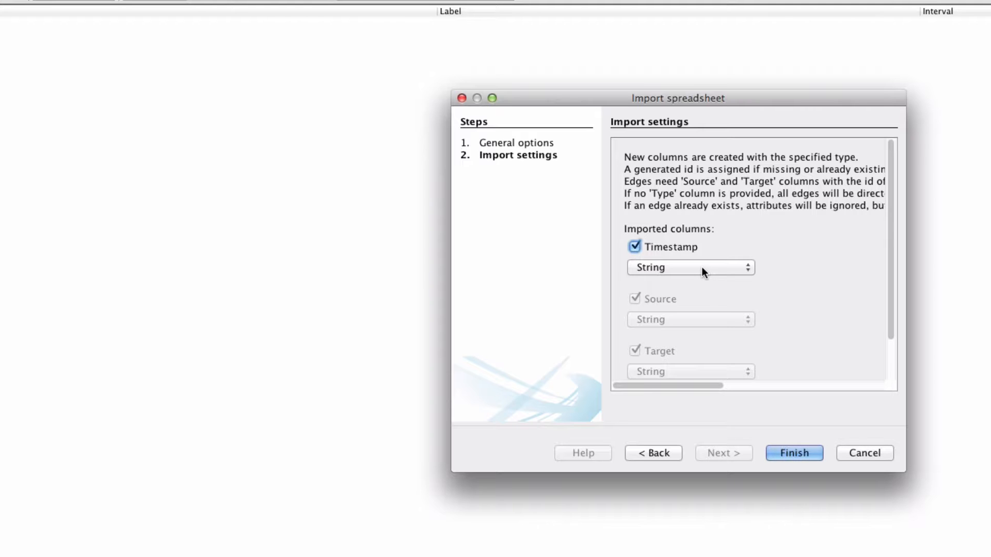
# Exclude the Timestamp column and finish importing the Source and Target edges.
pyautogui.click(690, 267)
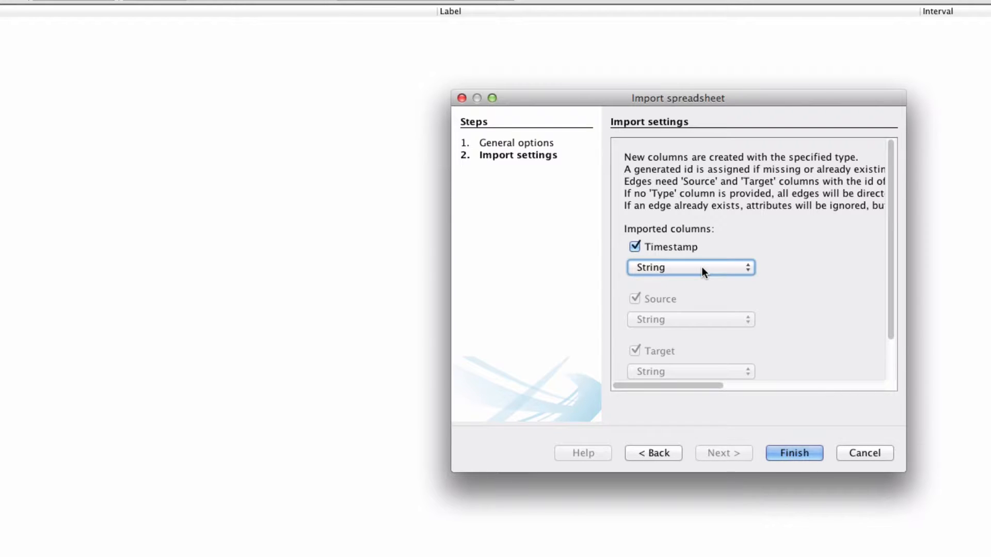
pyautogui.click(634, 246)
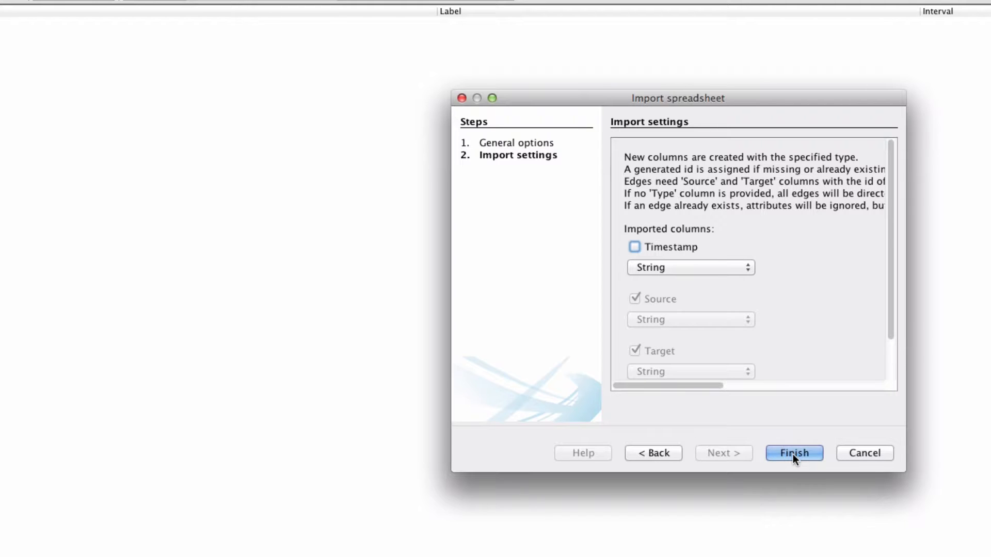
pyautogui.click(794, 453)
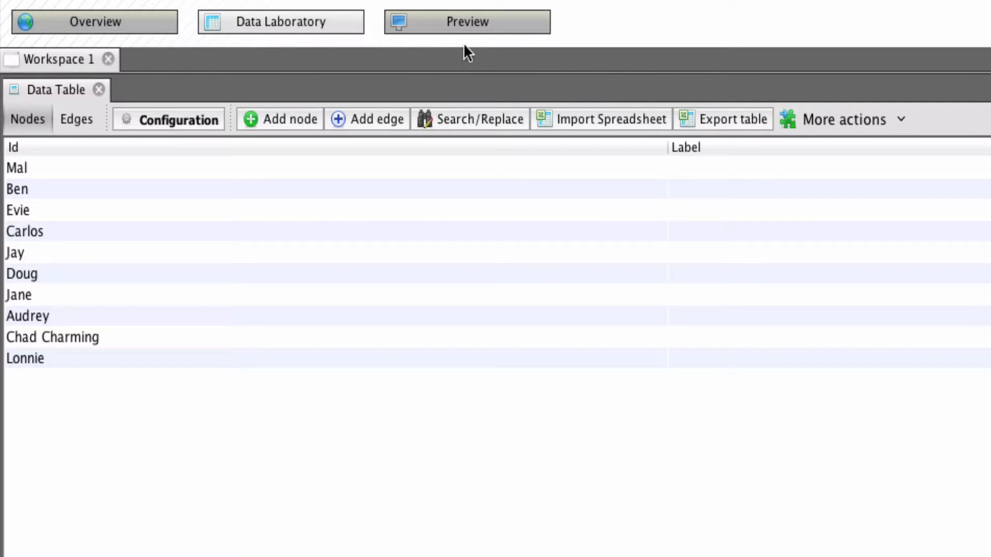
# Glance at Preview, then return to Overview showing the ten-node graph.
pyautogui.click(467, 21)
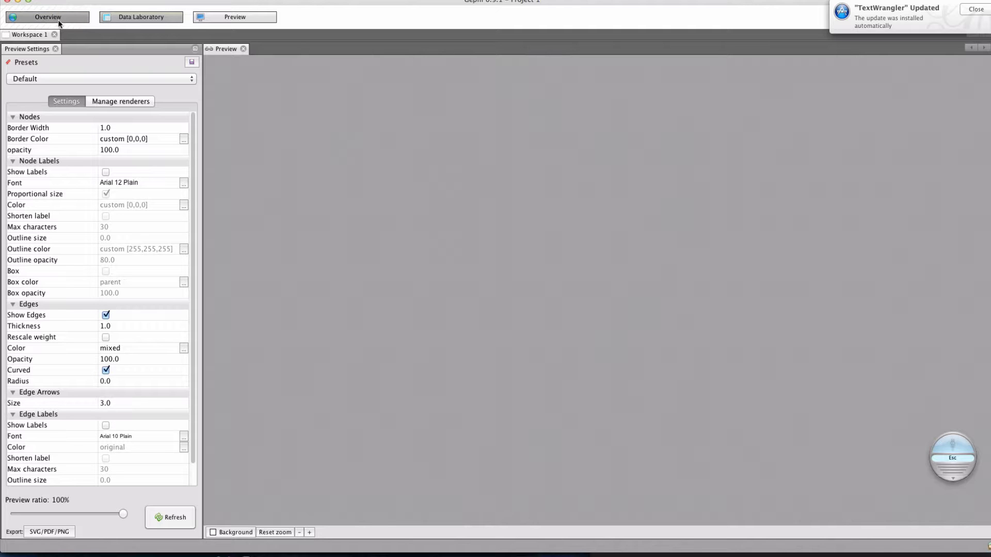
pyautogui.click(48, 16)
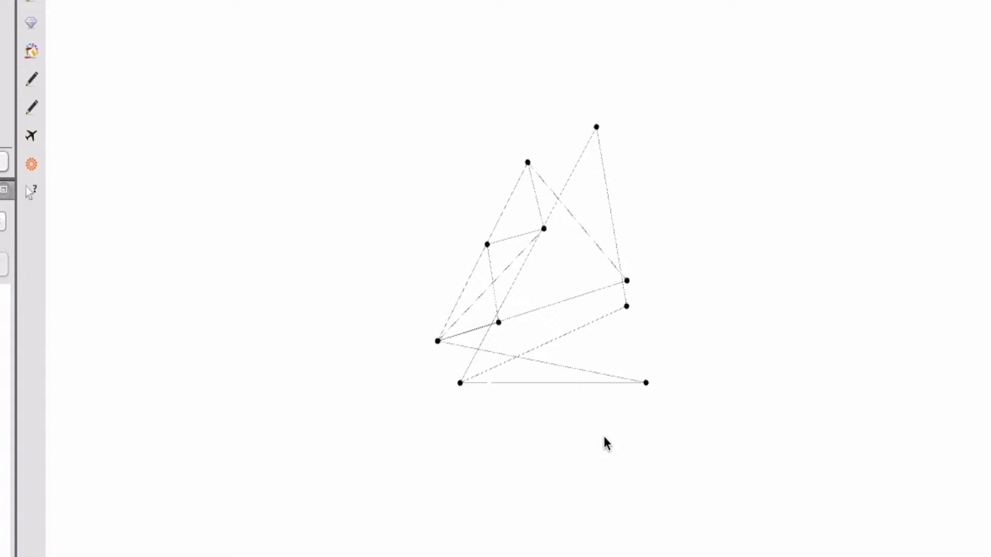
pyautogui.moveTo(702, 524)
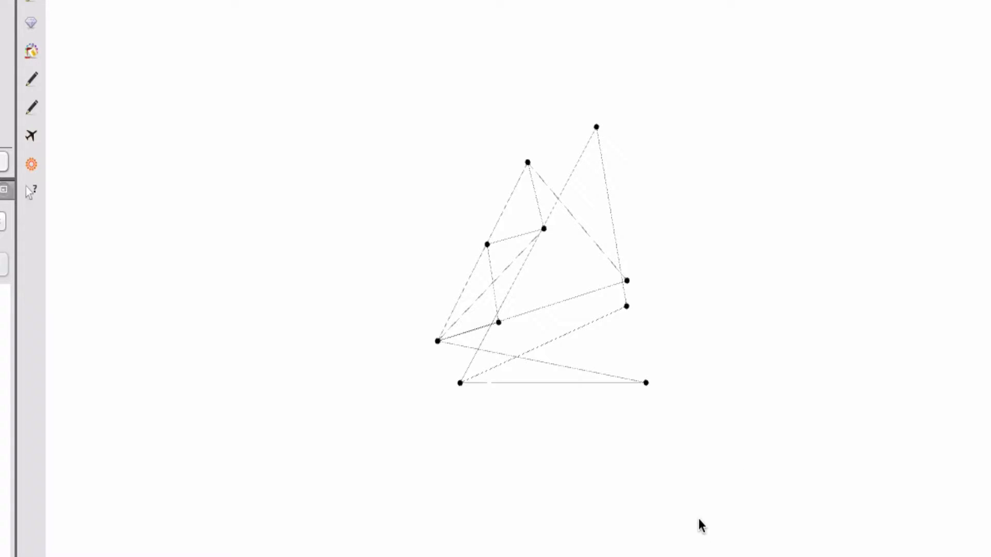
pyautogui.moveTo(534, 303)
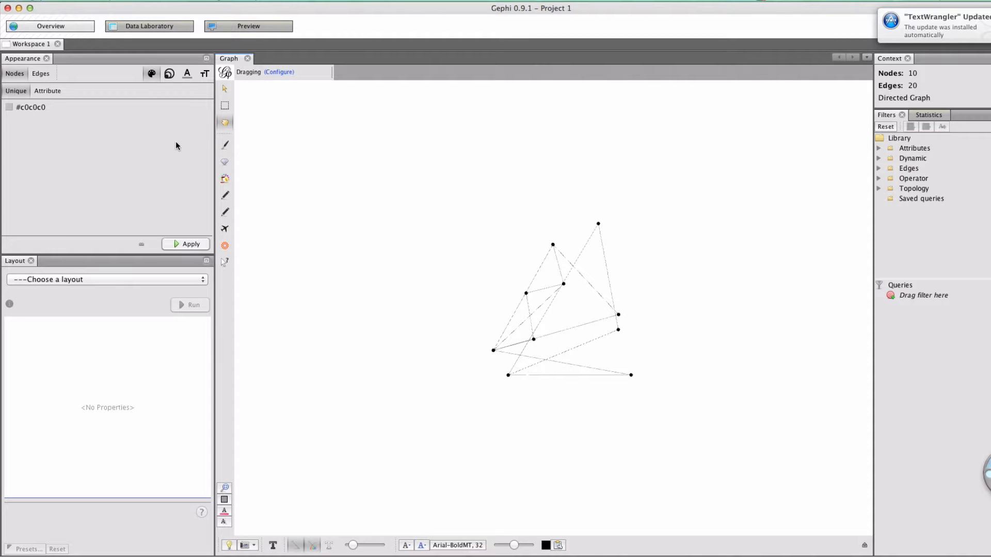
pyautogui.moveTo(113, 283)
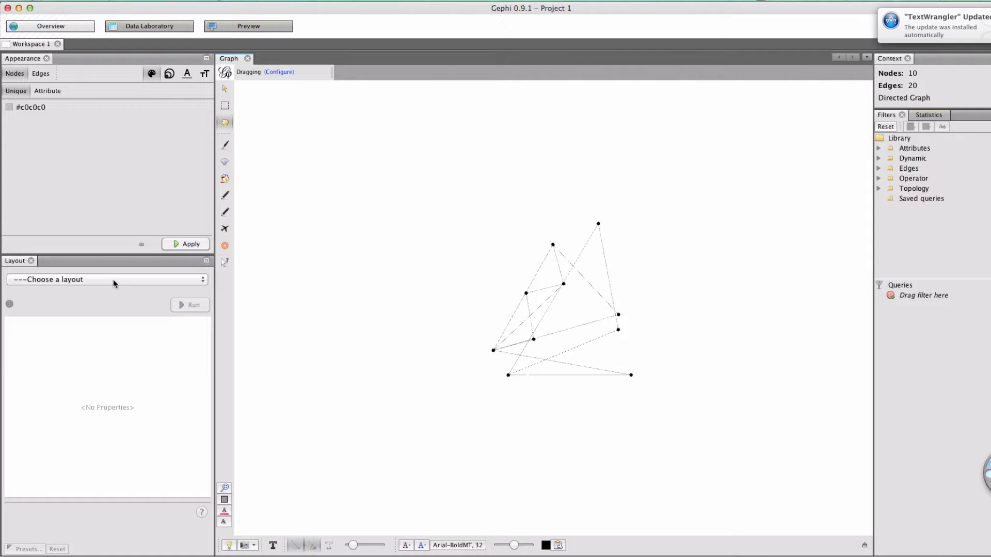
# Run and stop the Force Atlas layout, then select Fruchterman Reingold.
pyautogui.click(108, 279)
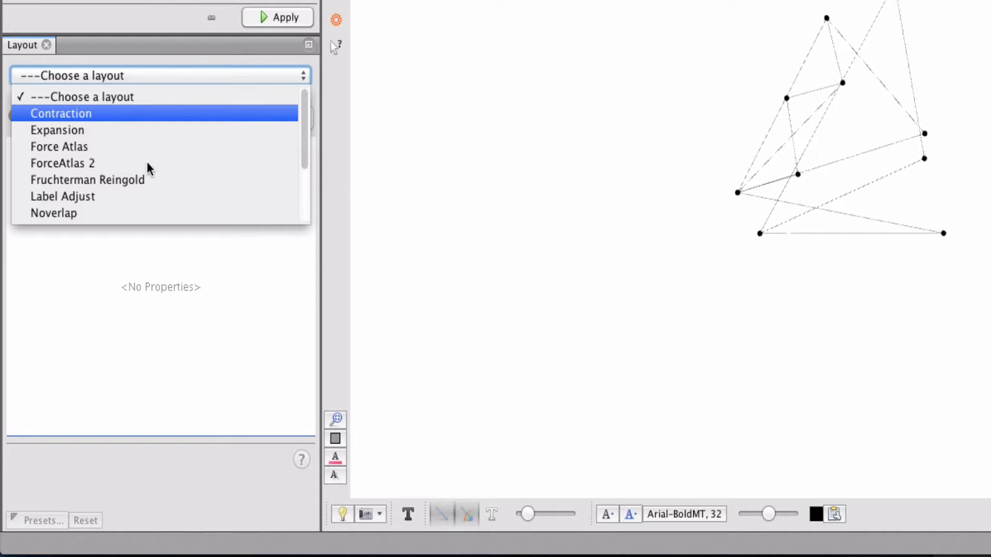
pyautogui.click(59, 146)
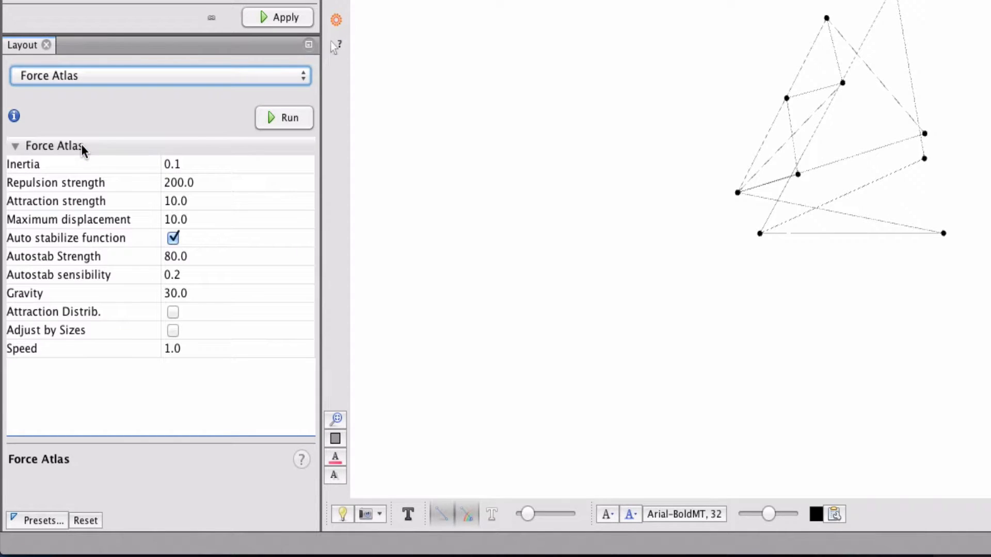
pyautogui.click(284, 118)
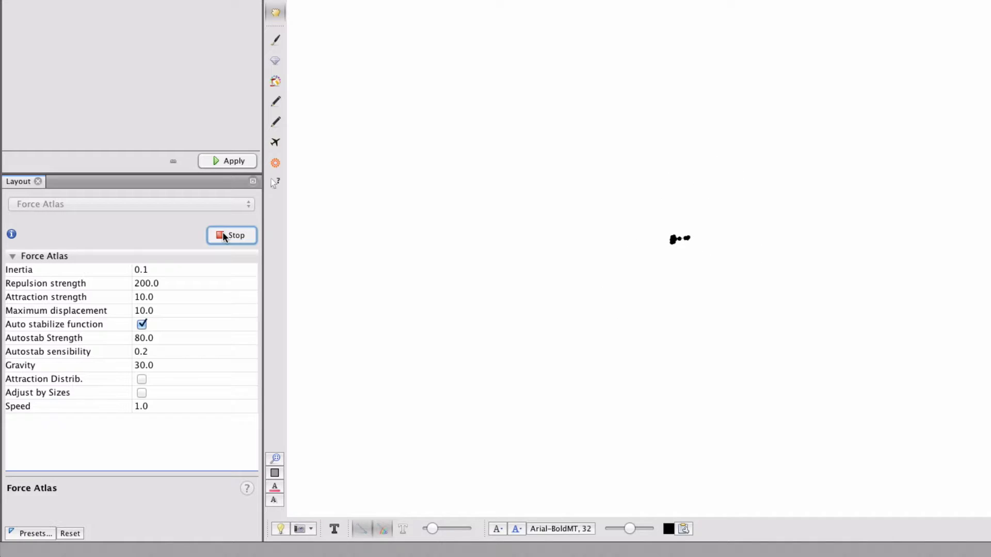
pyautogui.moveTo(231, 235)
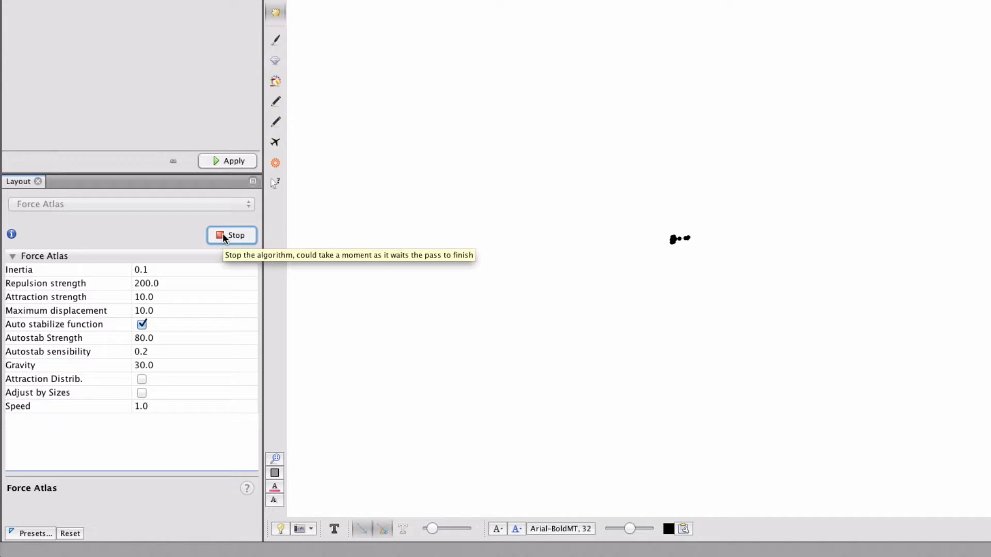
pyautogui.click(131, 203)
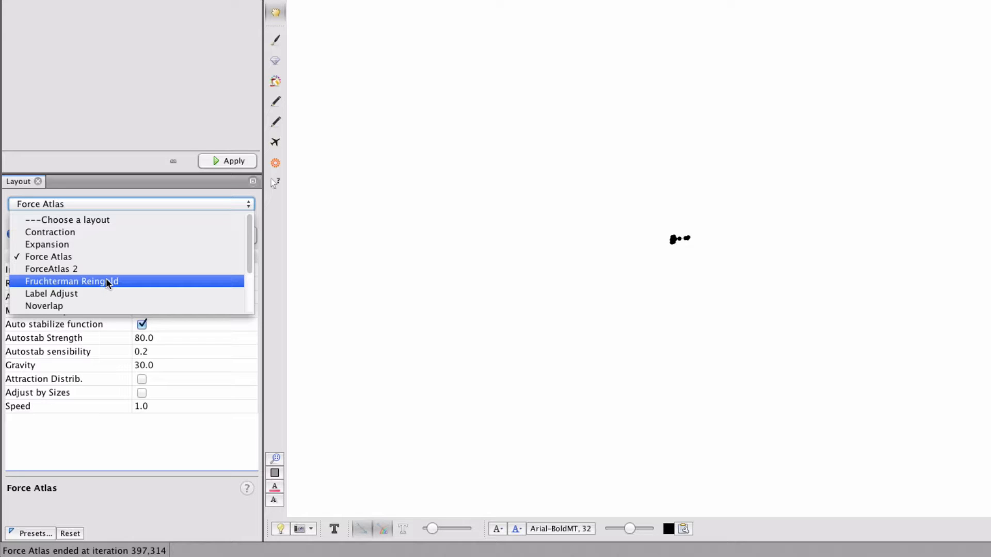
pyautogui.click(72, 281)
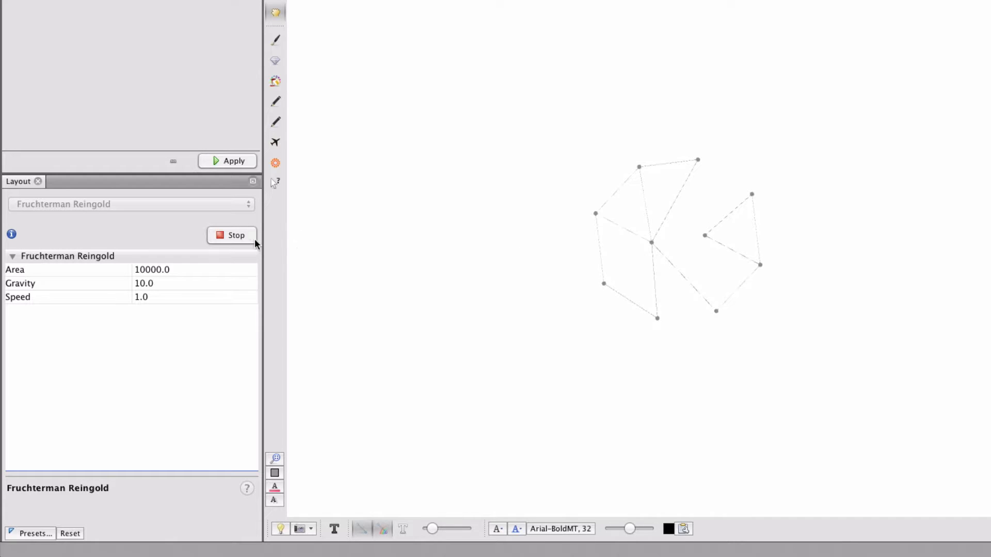
# Stop the running Fruchterman Reingold layout once the ten nodes have spread apart.
pyautogui.click(232, 236)
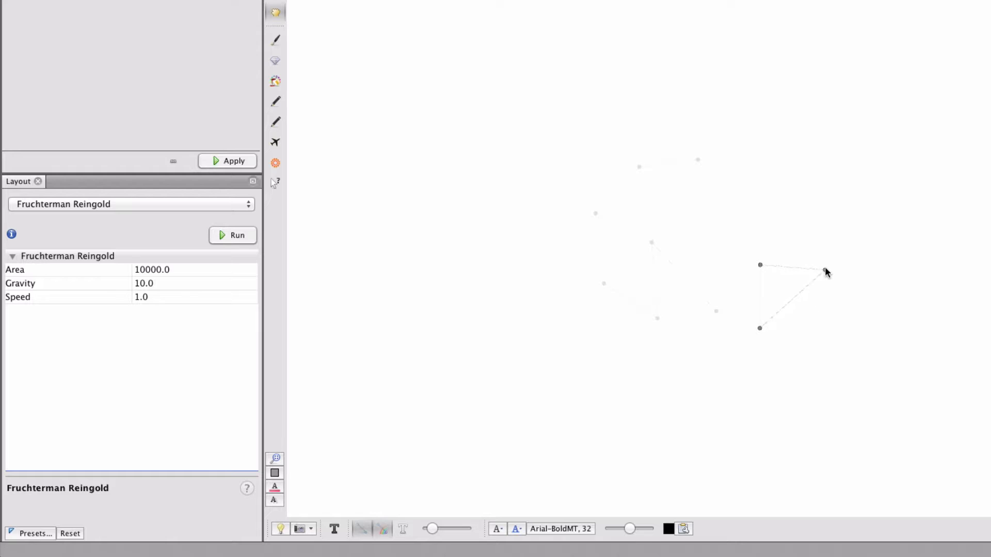
# Drag the central hub slightly right and move the cluster's lower-left node.
pyautogui.click(236, 236)
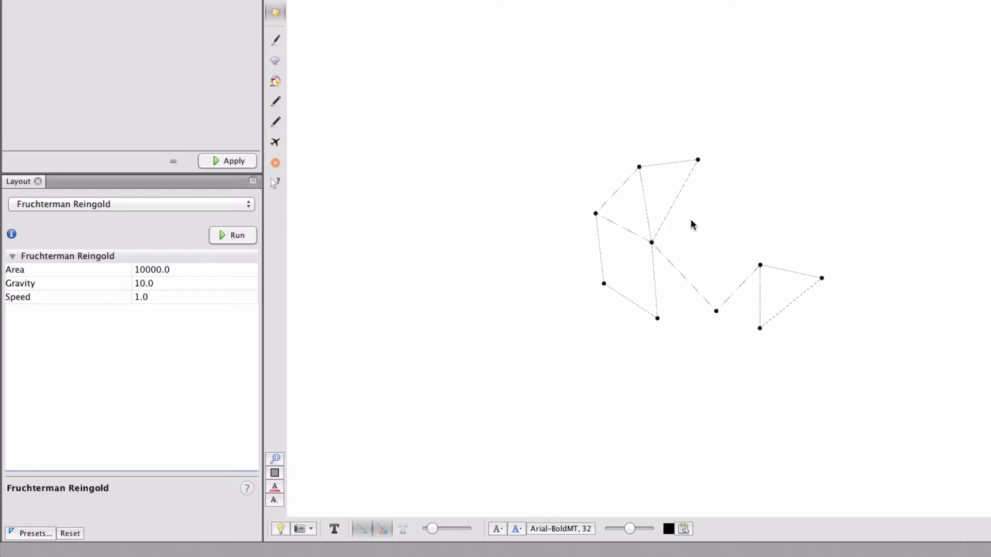
pyautogui.moveTo(715, 206)
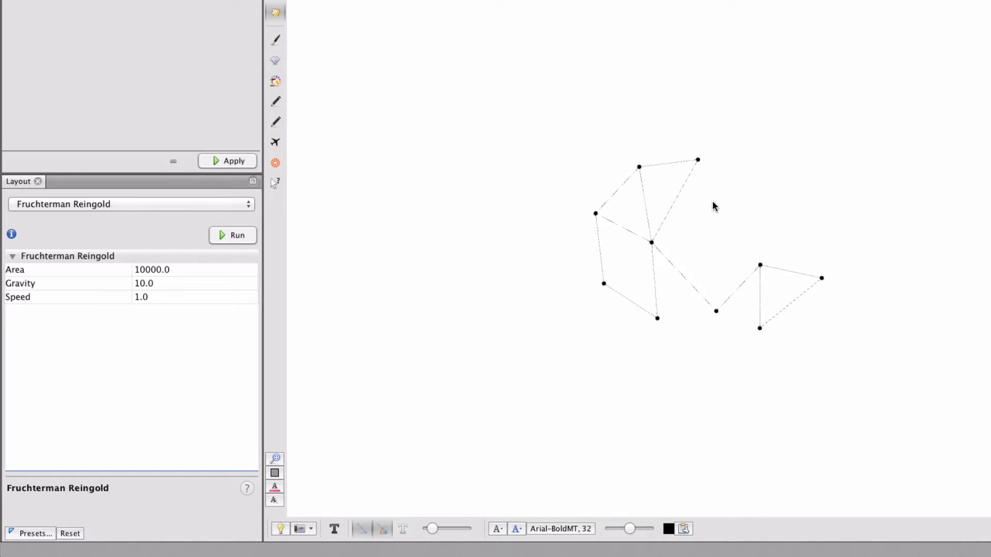
pyautogui.moveTo(548, 430)
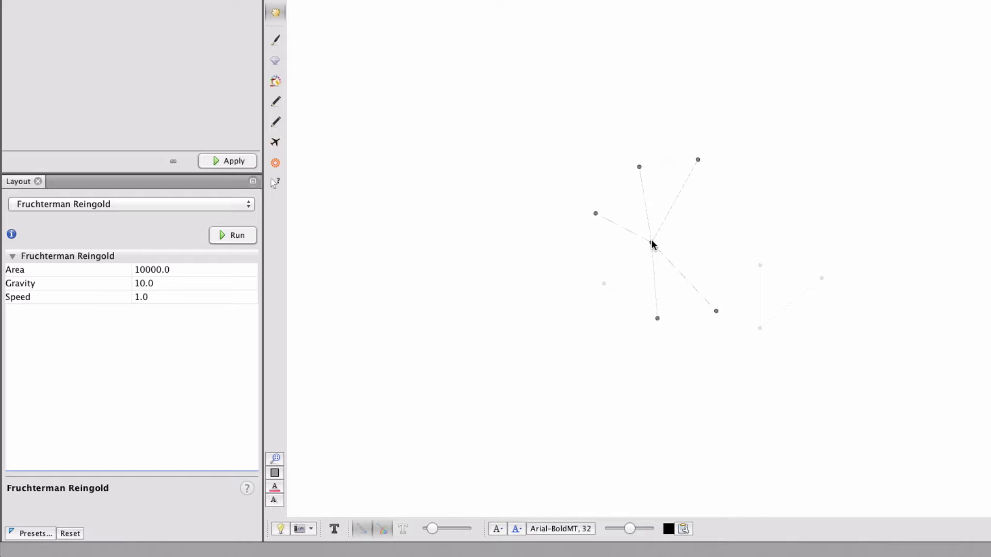
pyautogui.click(236, 236)
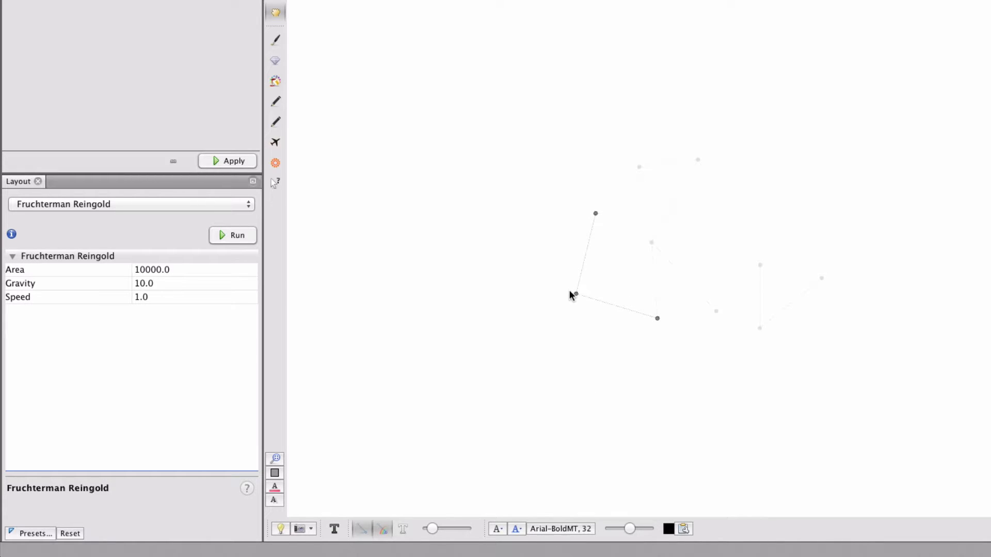
pyautogui.click(237, 235)
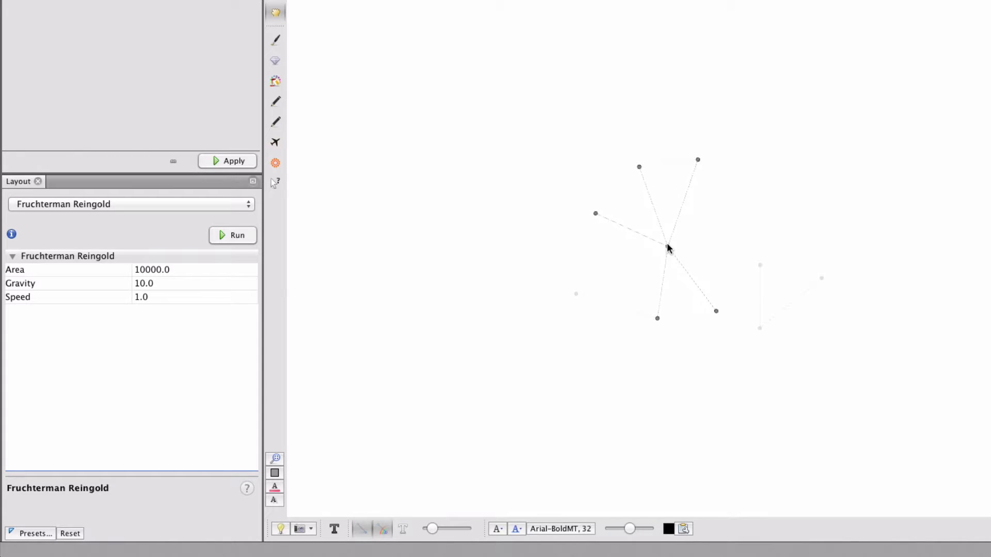
pyautogui.click(237, 235)
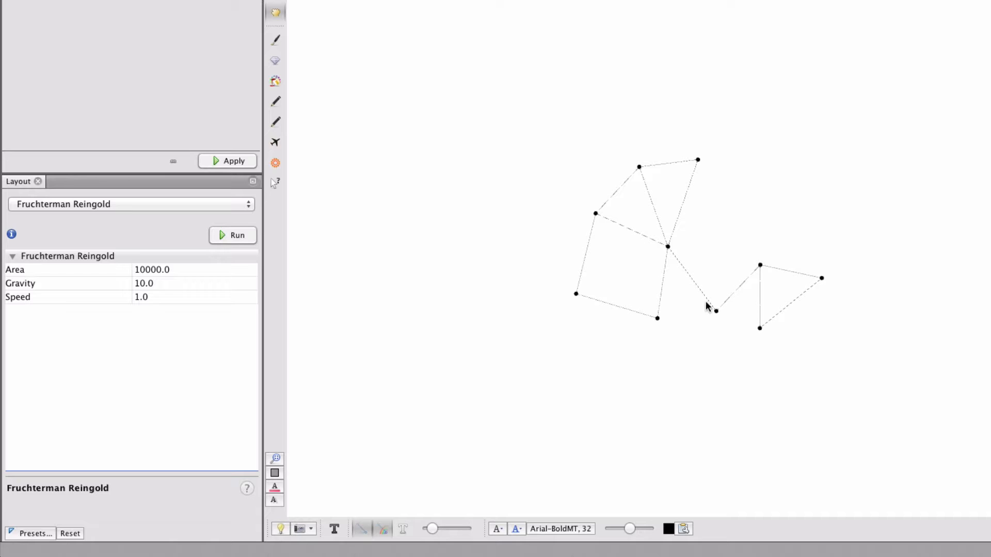
pyautogui.moveTo(795, 278)
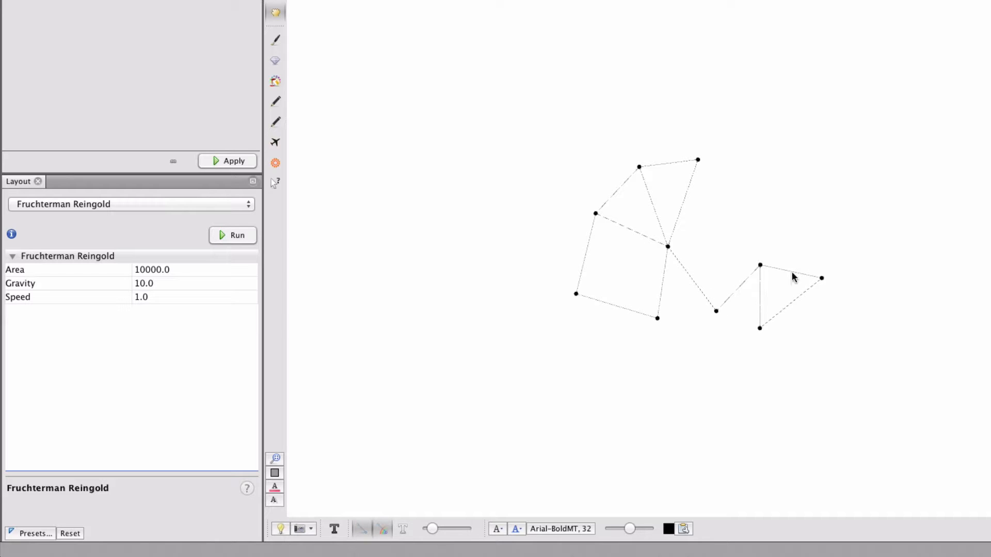
pyautogui.moveTo(657, 353)
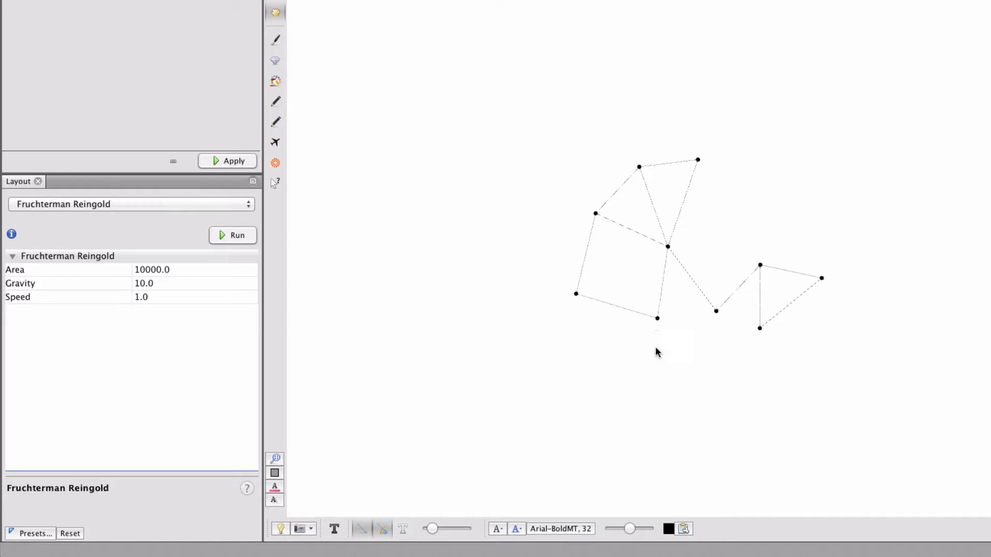
pyautogui.moveTo(795, 419)
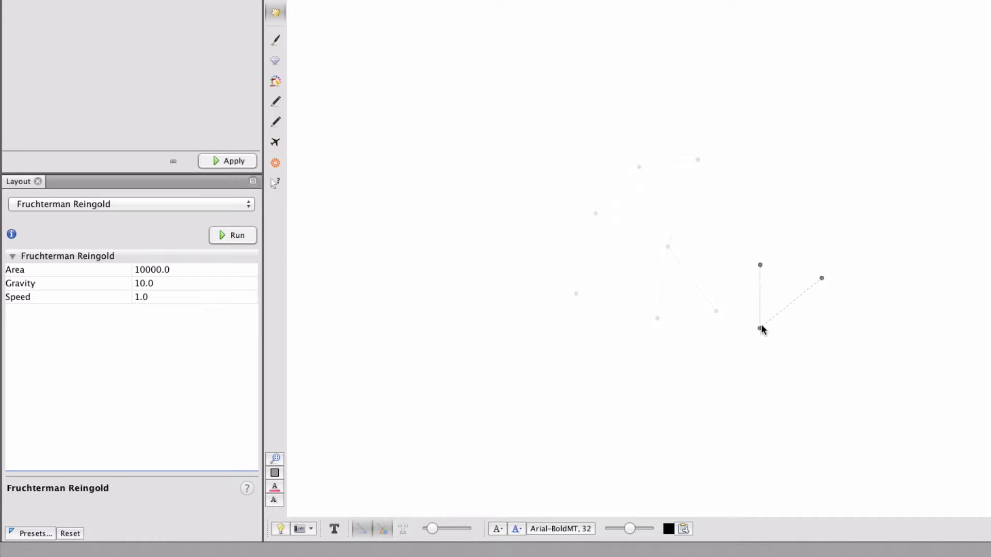
pyautogui.click(237, 235)
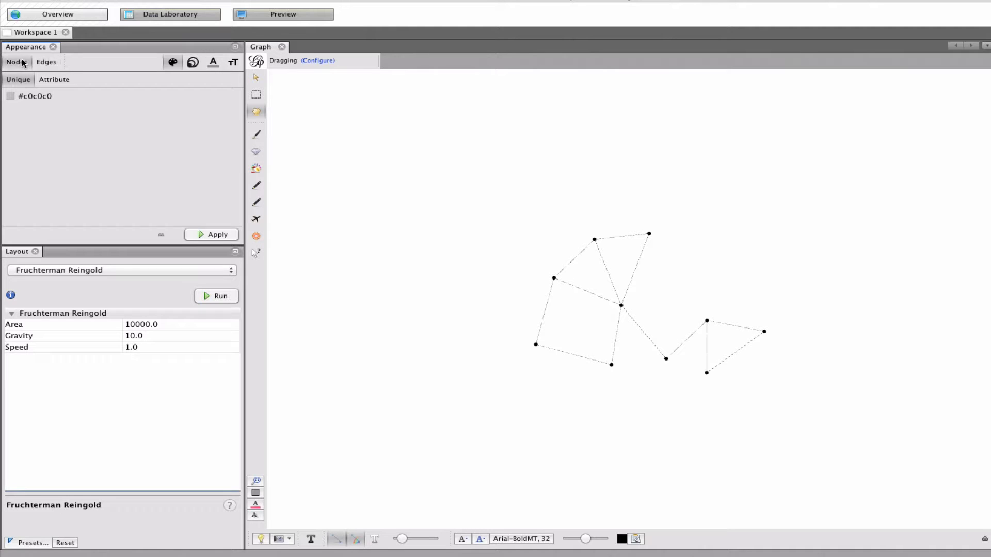
# Size nodes by In-Degree with minimum 5 and maximum 20, and apply.
pyautogui.click(194, 62)
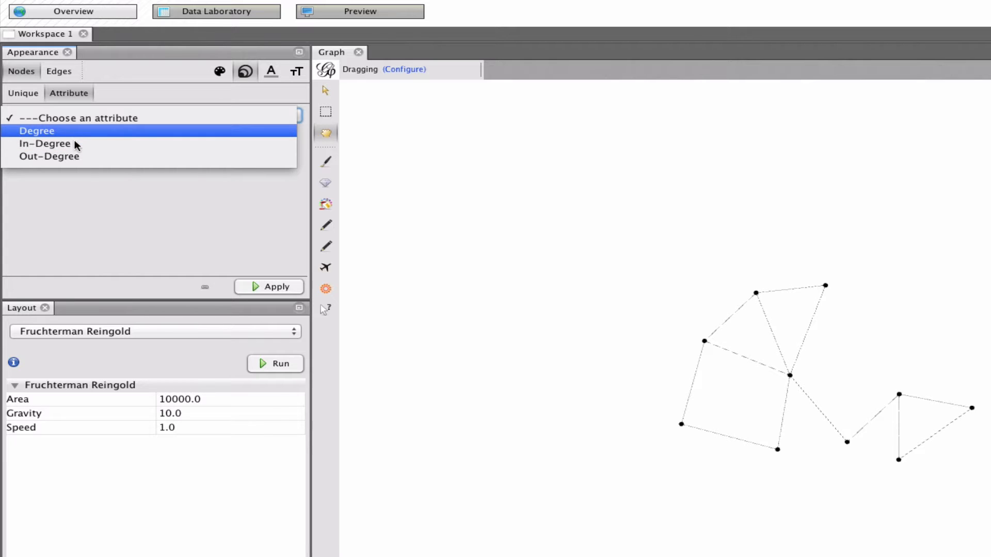
pyautogui.moveTo(44, 144)
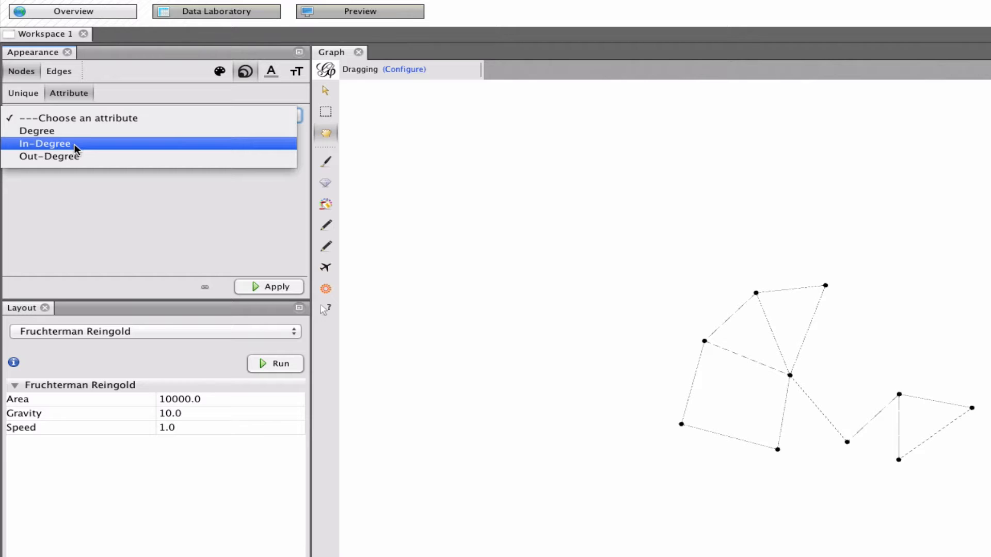
pyautogui.click(44, 144)
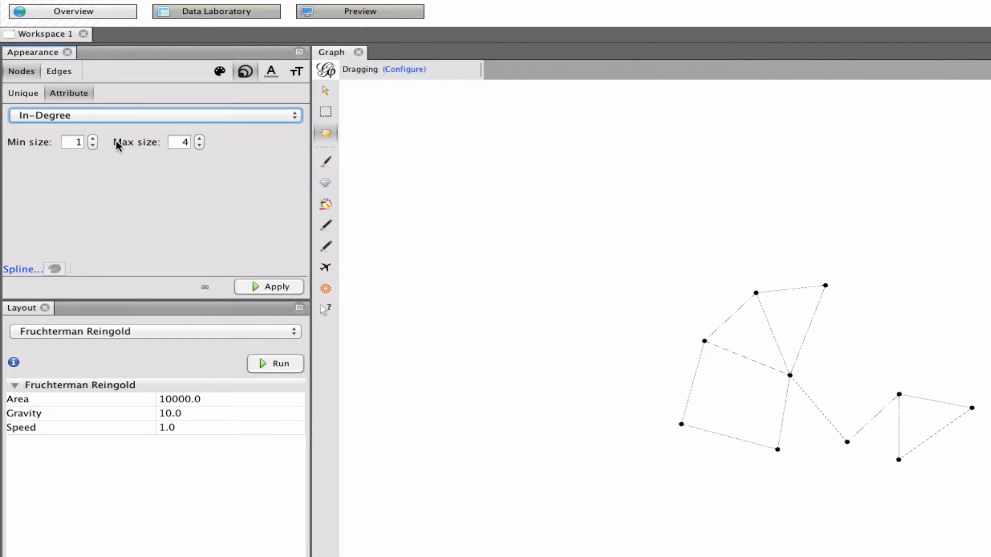
pyautogui.click(179, 142)
pyautogui.write('10')
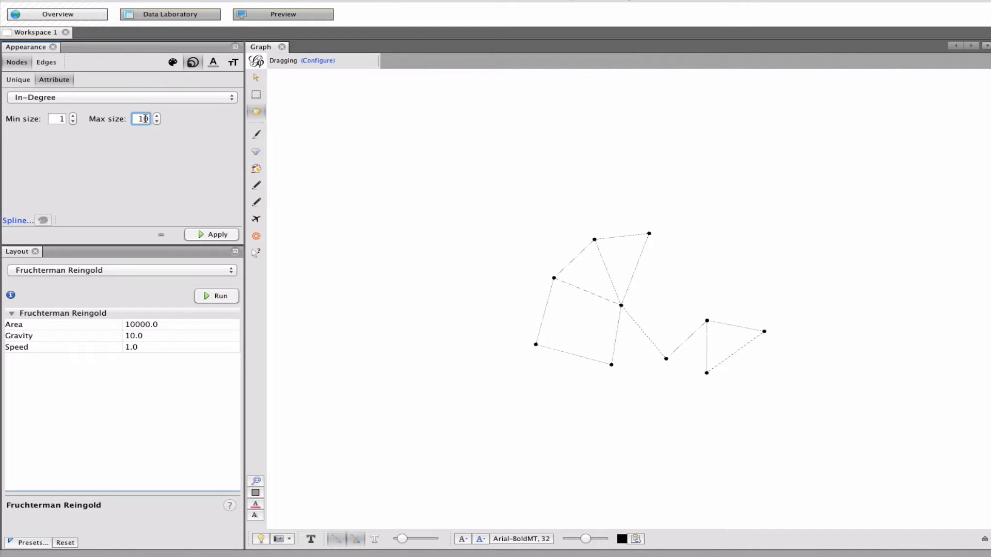
pyautogui.click(217, 234)
pyautogui.write('5')
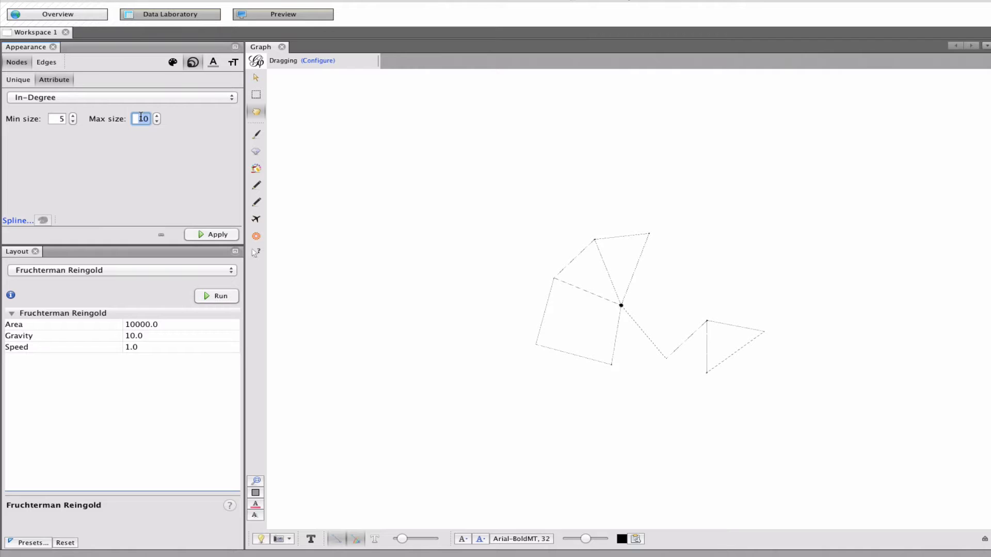
pyautogui.write('20')
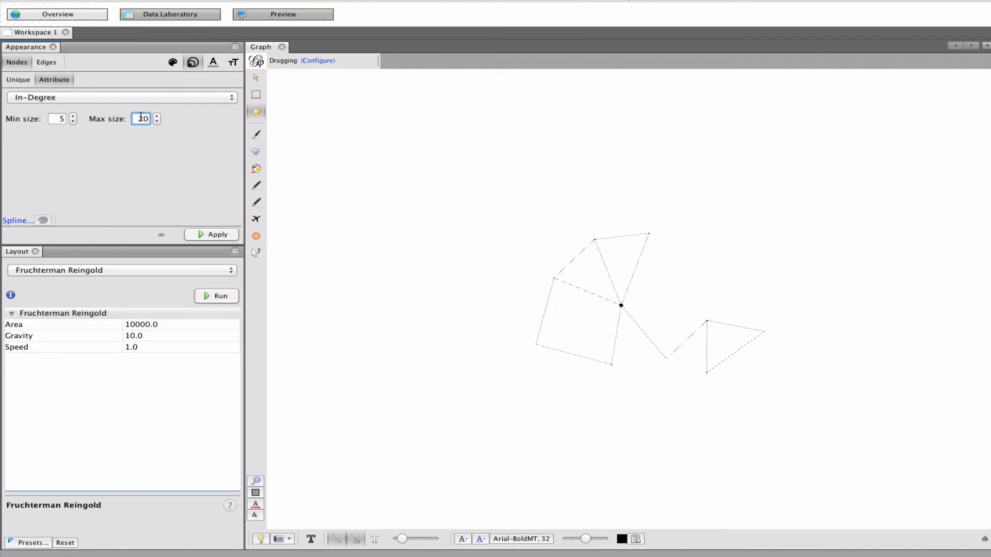
pyautogui.click(217, 235)
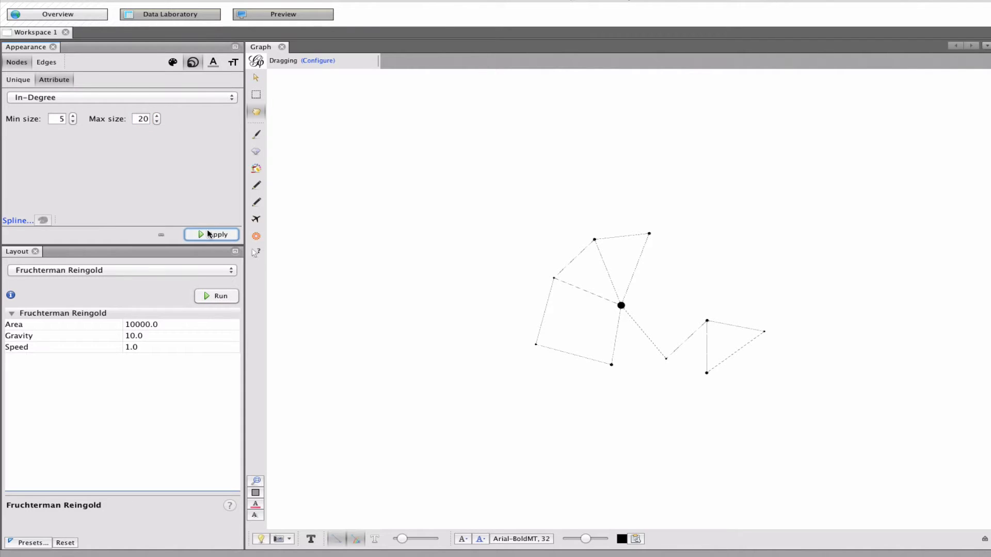
pyautogui.moveTo(669, 365)
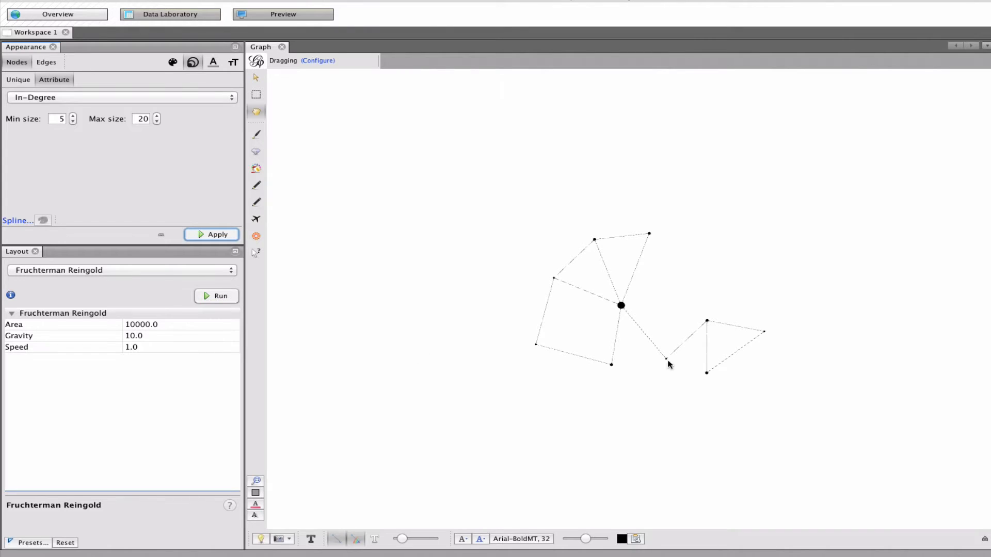
pyautogui.moveTo(700, 334)
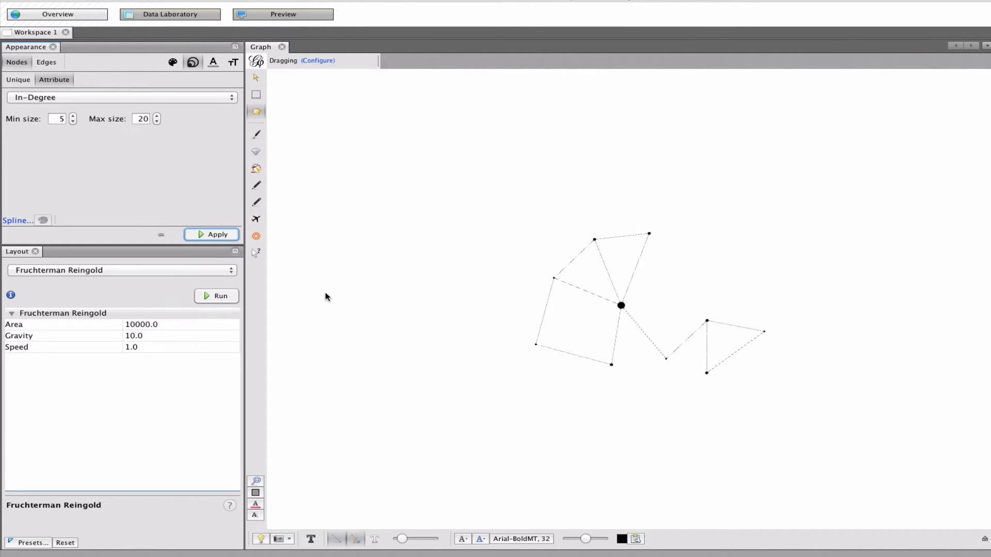
pyautogui.moveTo(276, 420)
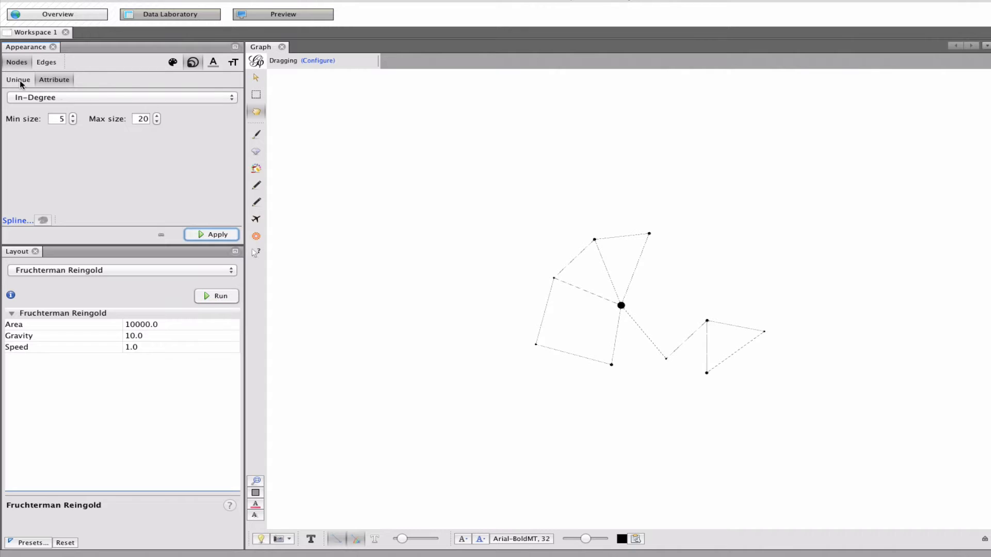
pyautogui.click(18, 79)
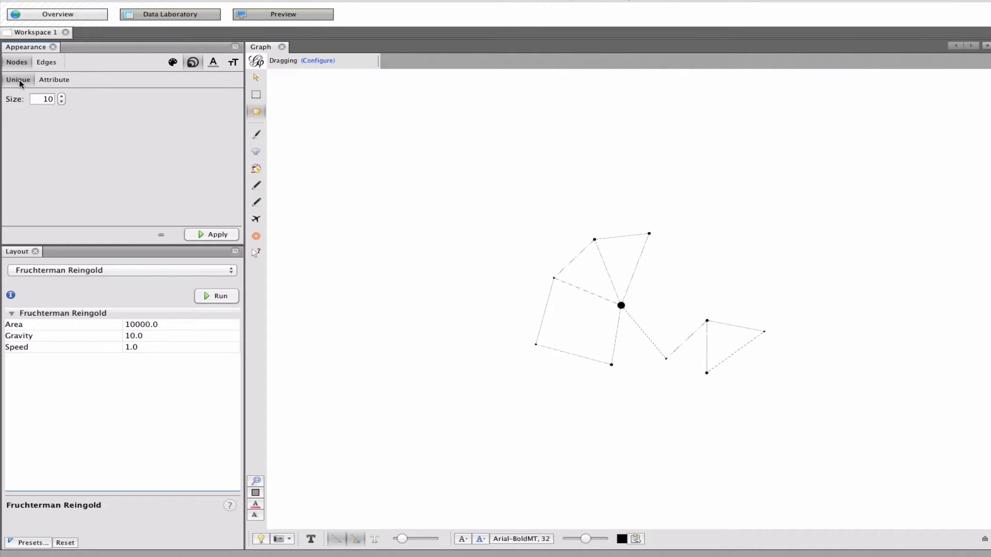
pyautogui.click(45, 62)
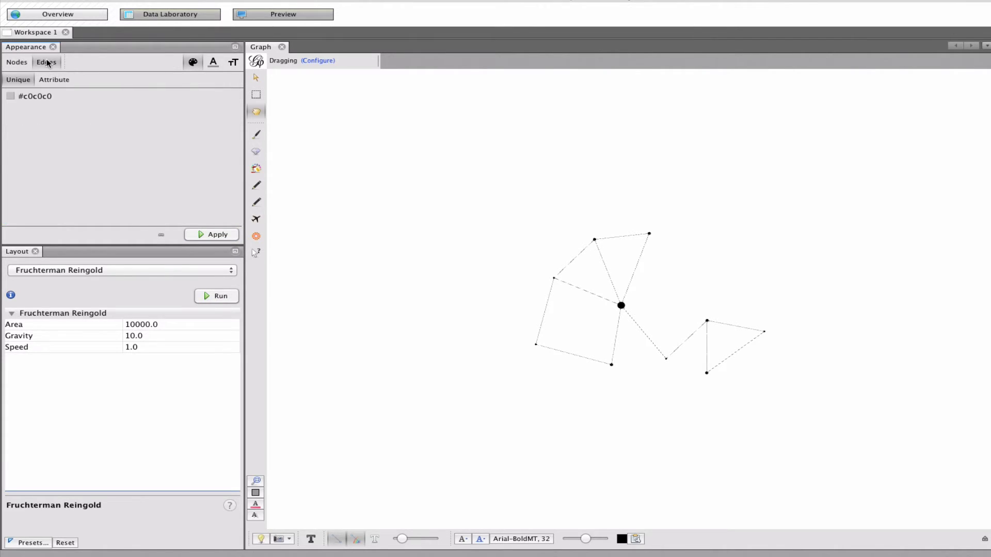
pyautogui.click(16, 62)
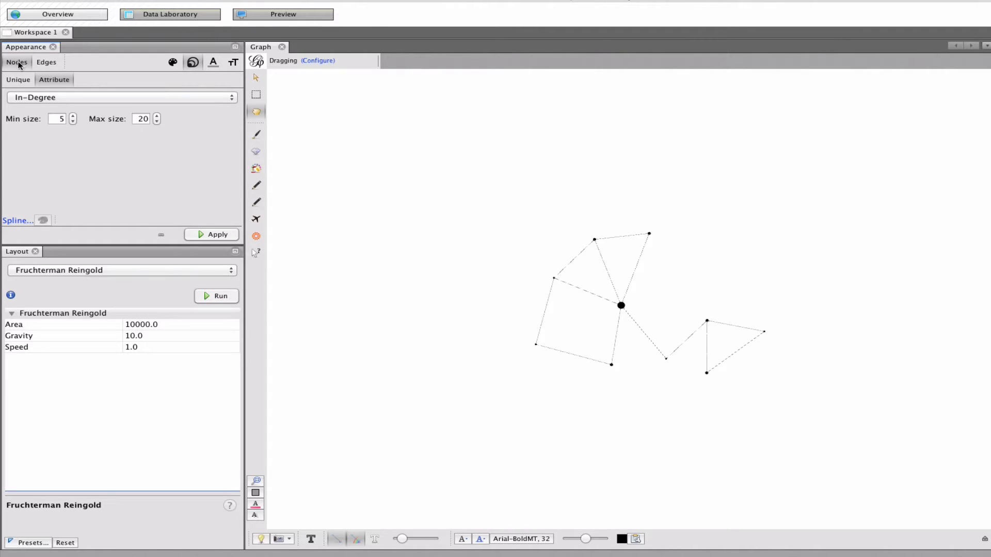
pyautogui.moveTo(158, 451)
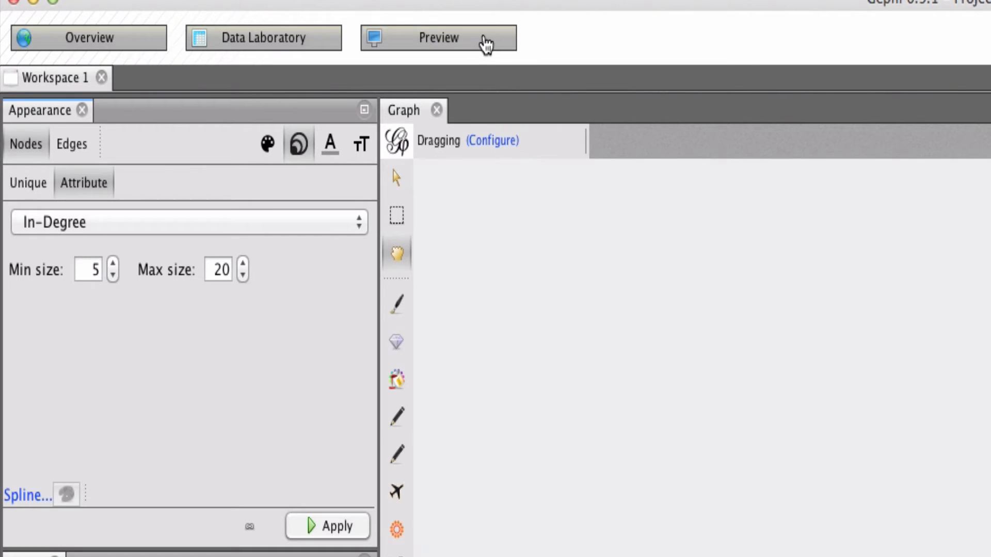
# Refresh the Preview to render curved edges and in-degree-sized nodes.
pyautogui.click(437, 37)
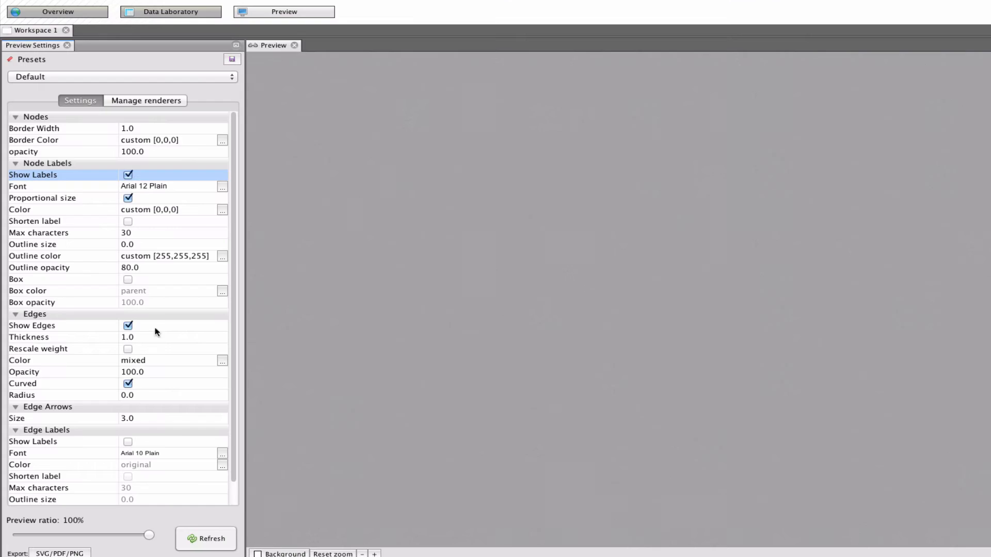
pyautogui.click(206, 539)
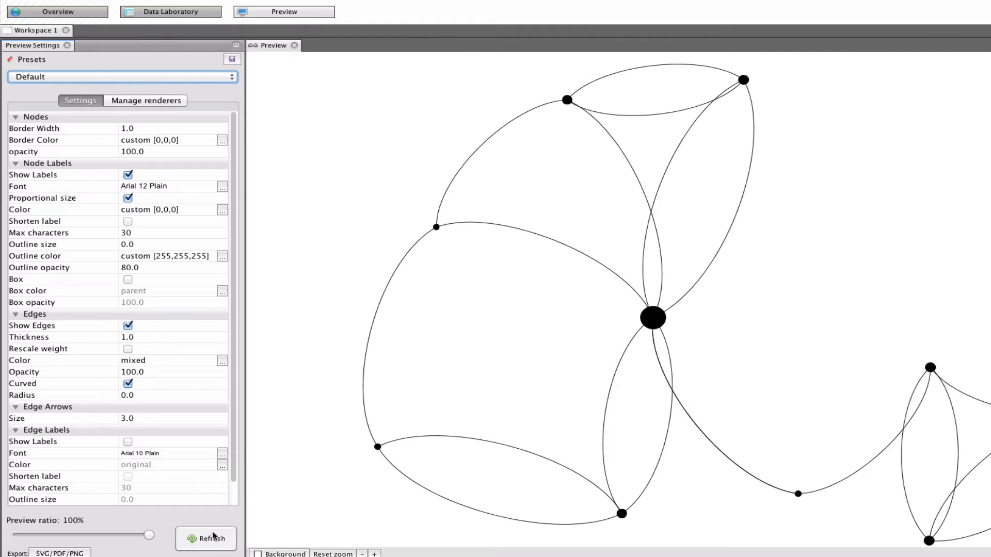
pyautogui.moveTo(751, 374)
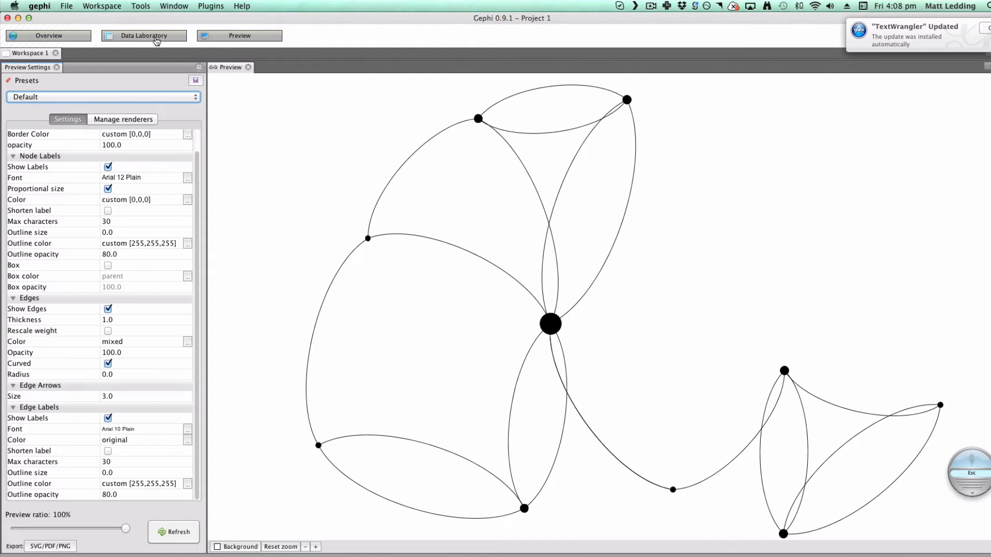
# In Data Laboratory, copy the Id column's values into the Label column.
pyautogui.click(143, 35)
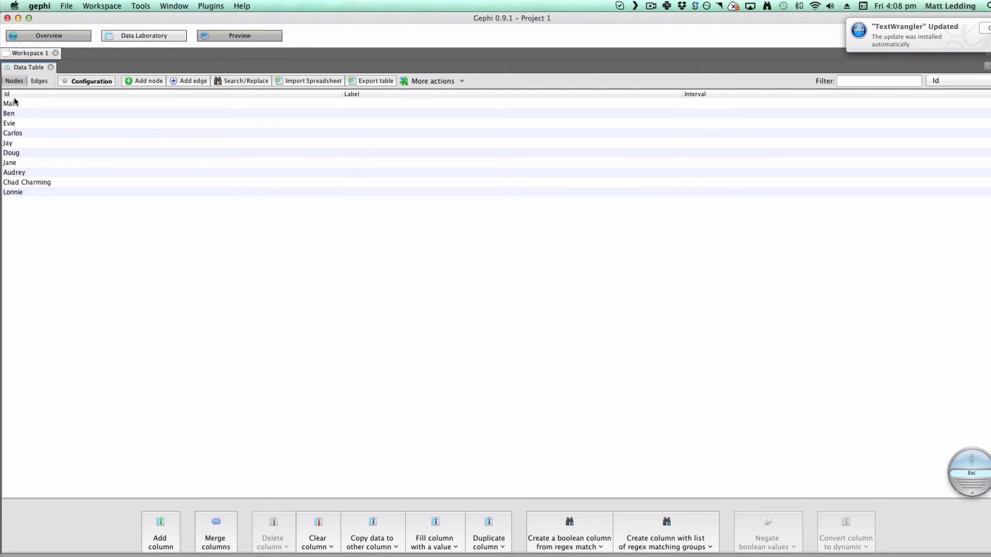
pyautogui.click(7, 94)
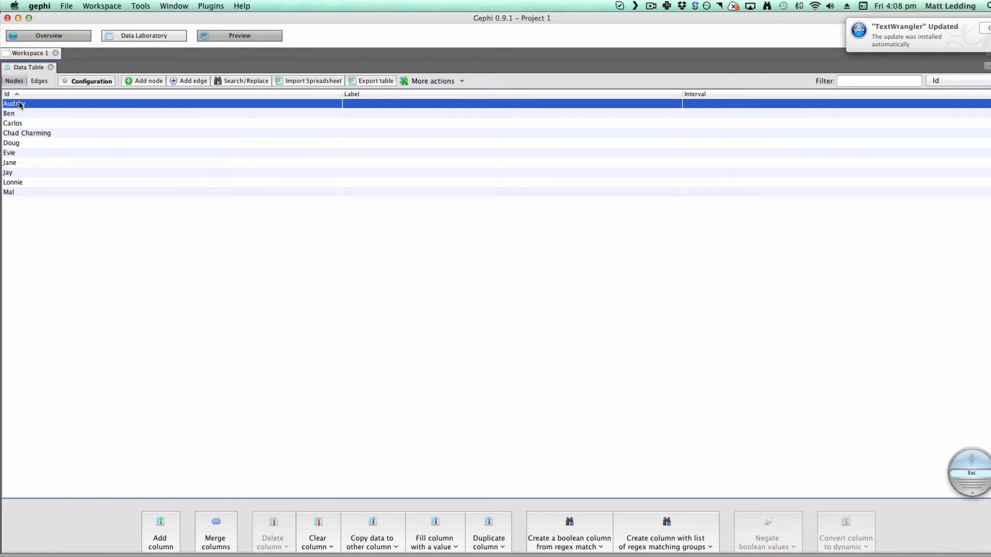
pyautogui.click(7, 94)
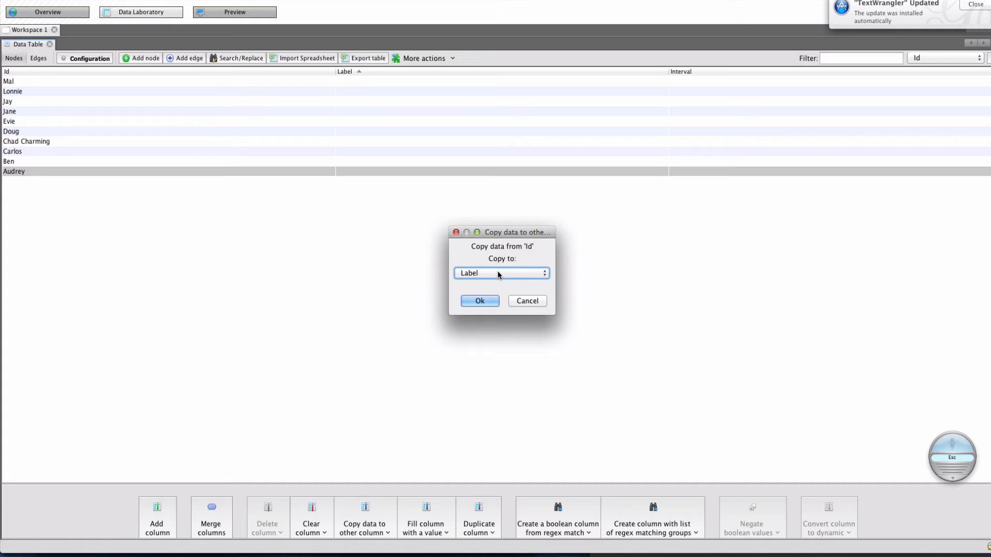
pyautogui.click(479, 301)
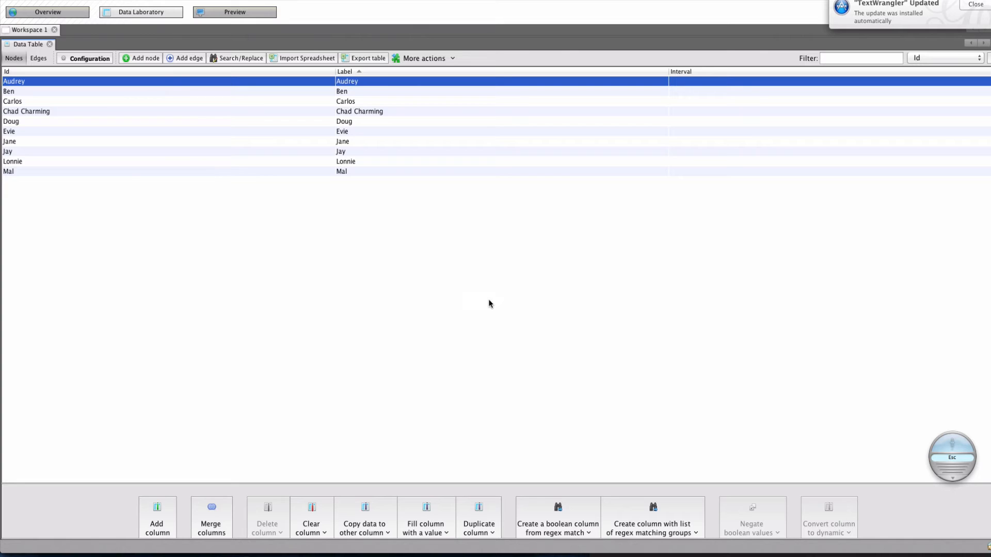
pyautogui.moveTo(53, 166)
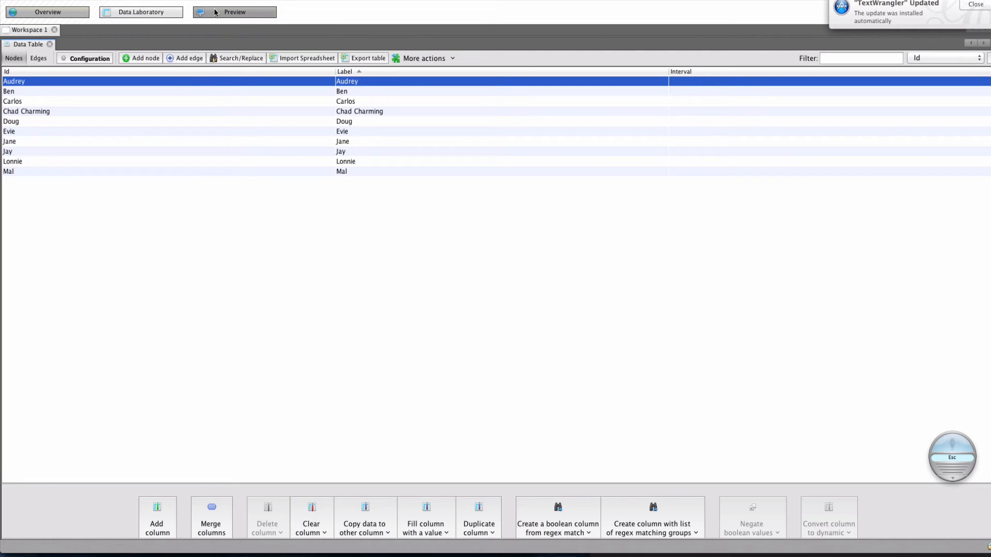
# Refresh the Preview so each person's name labels their node.
pyautogui.click(234, 12)
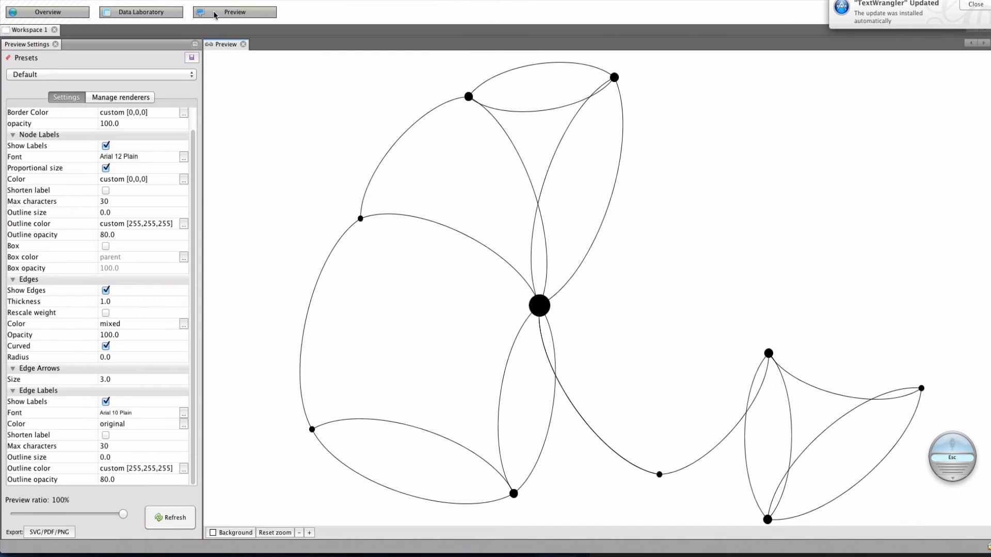
pyautogui.click(169, 517)
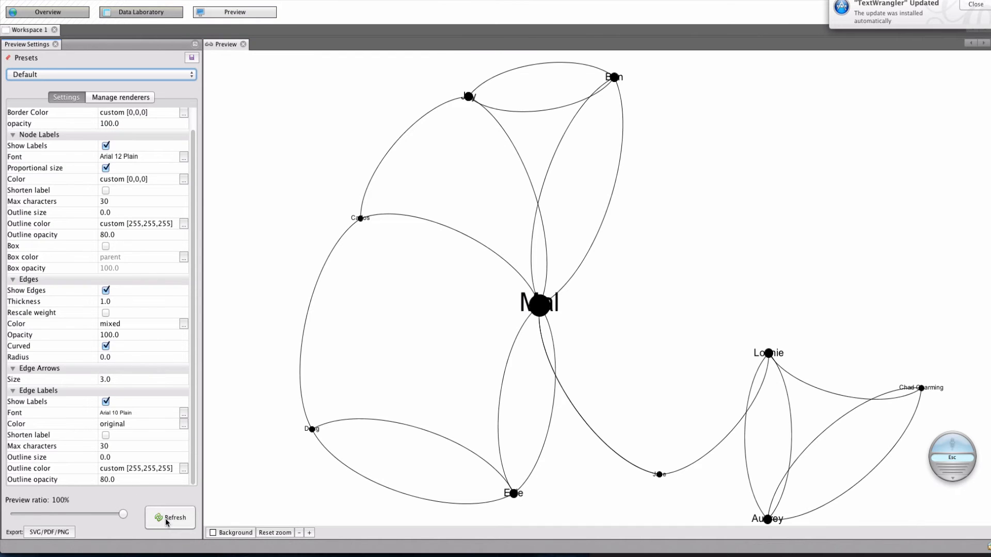
pyautogui.moveTo(582, 324)
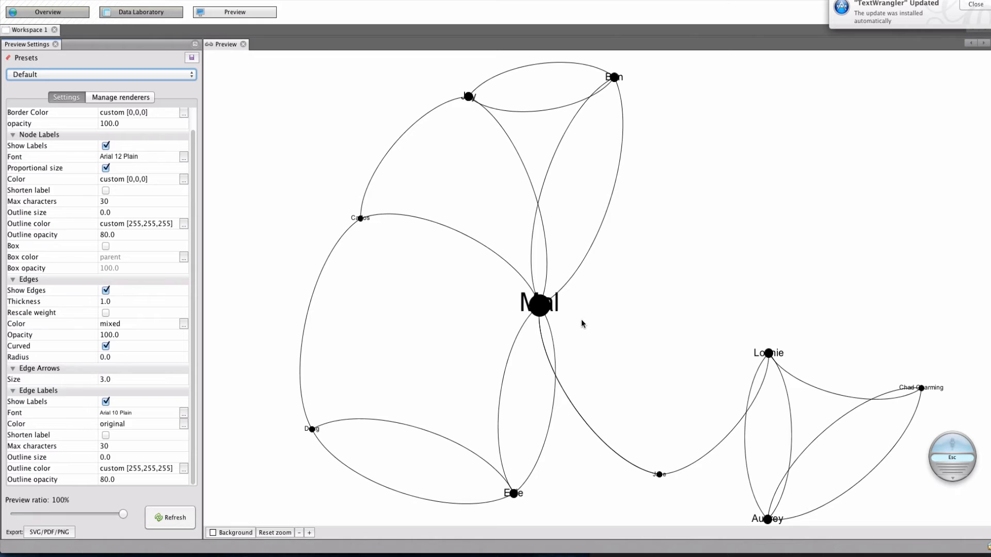
pyautogui.moveTo(542, 300)
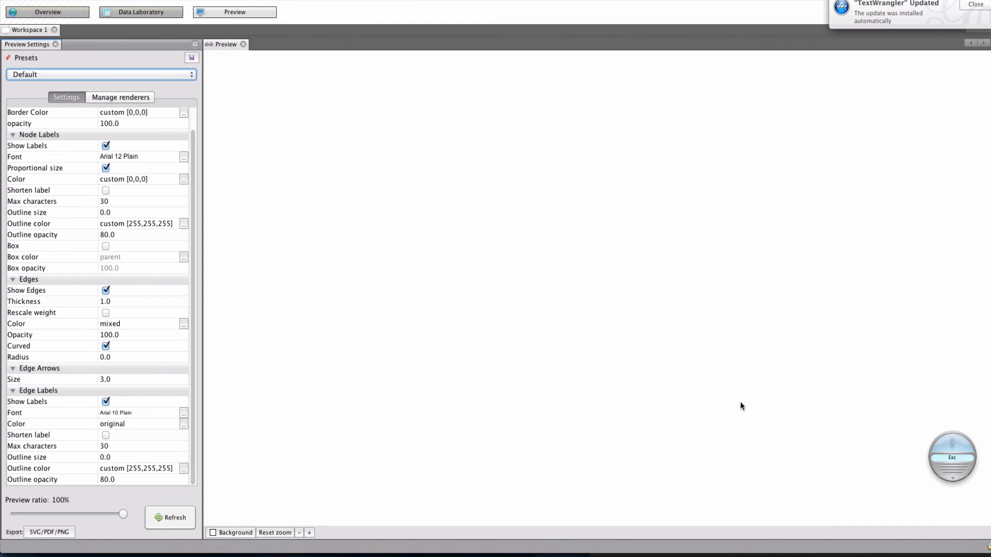
# Reset the preview zoom to fit the whole network and refresh it.
pyautogui.click(169, 517)
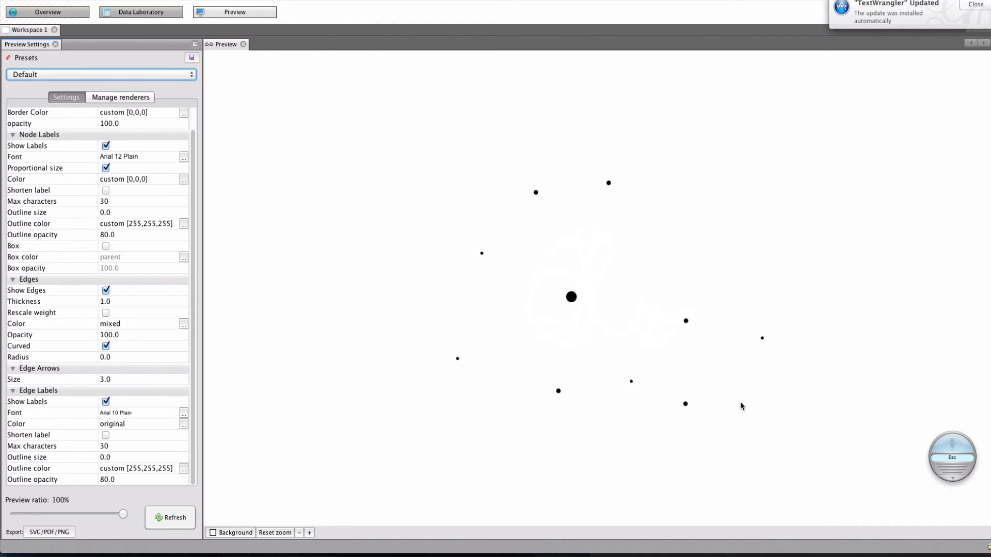
pyautogui.click(169, 517)
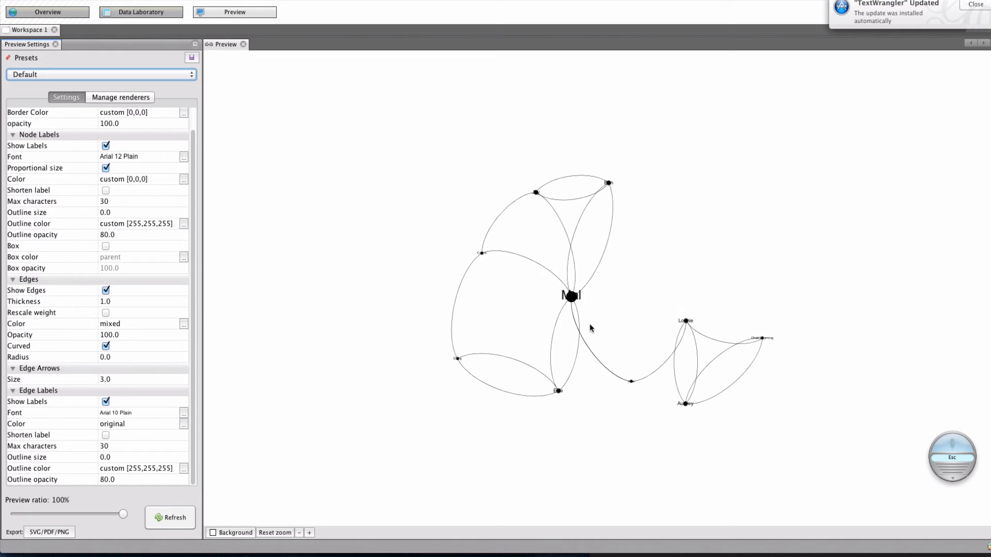
pyautogui.moveTo(474, 118)
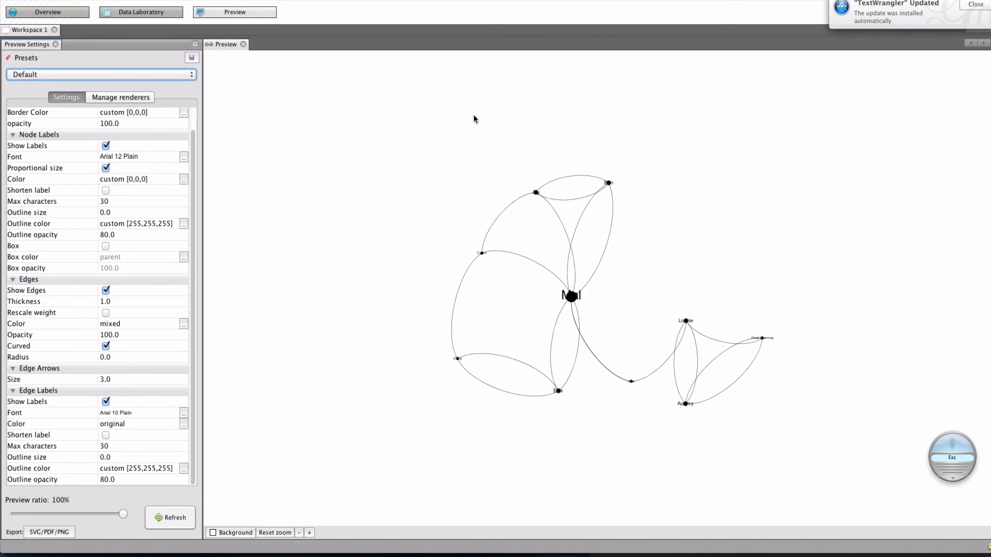
pyautogui.moveTo(163, 126)
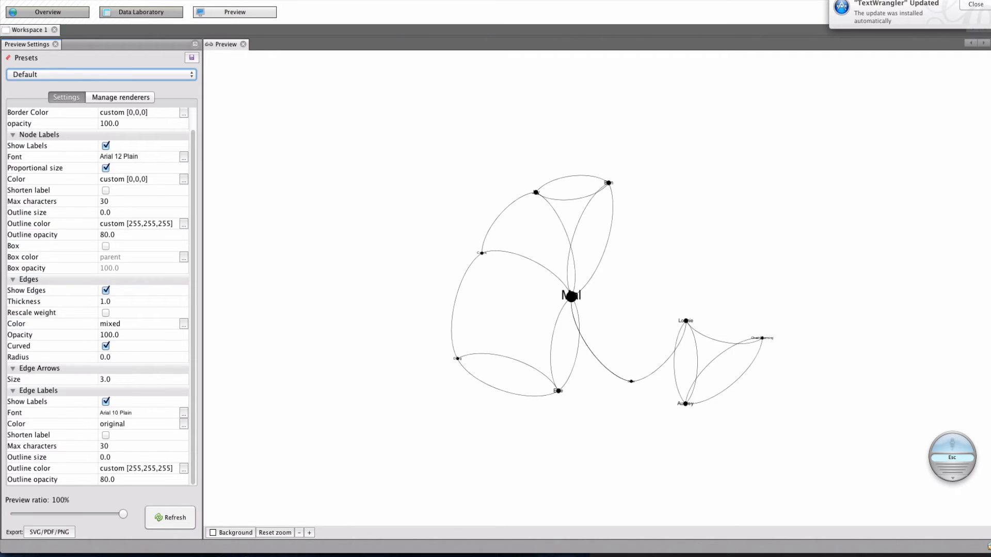
pyautogui.moveTo(570, 300)
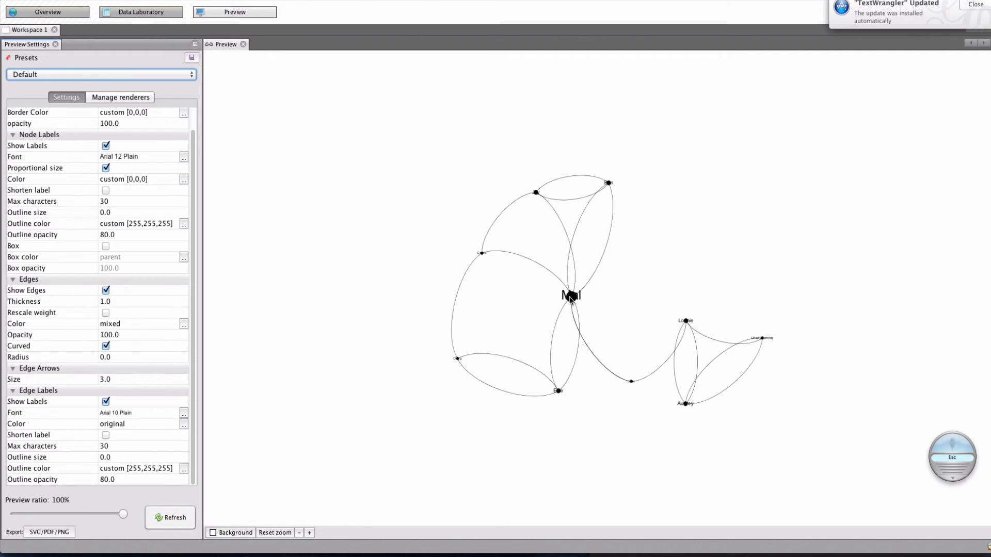
pyautogui.moveTo(630, 383)
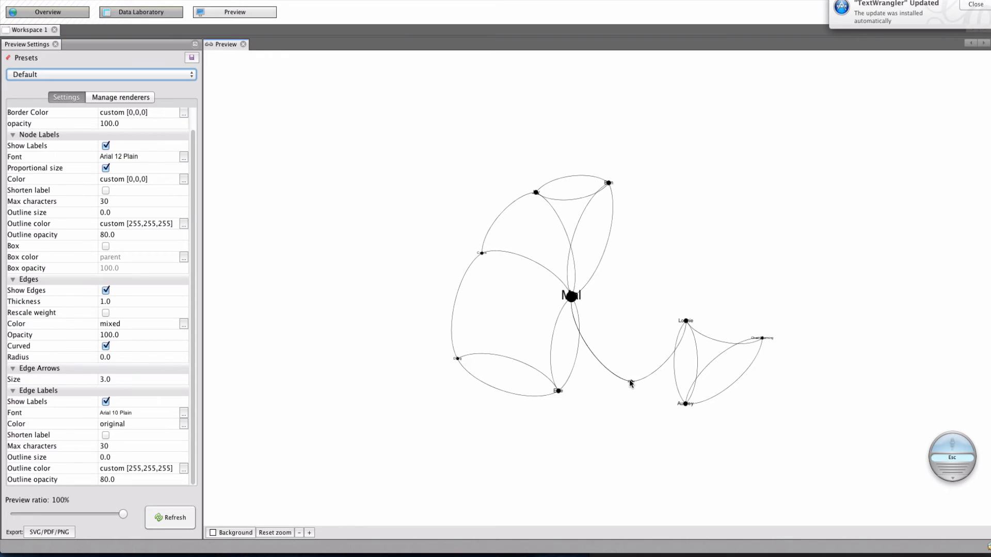
pyautogui.moveTo(621, 160)
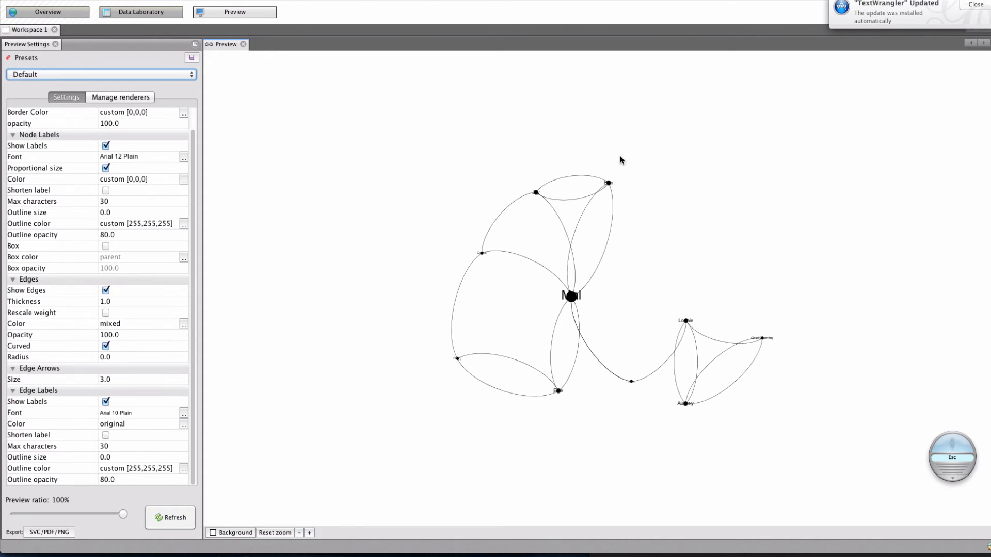
pyautogui.moveTo(509, 186)
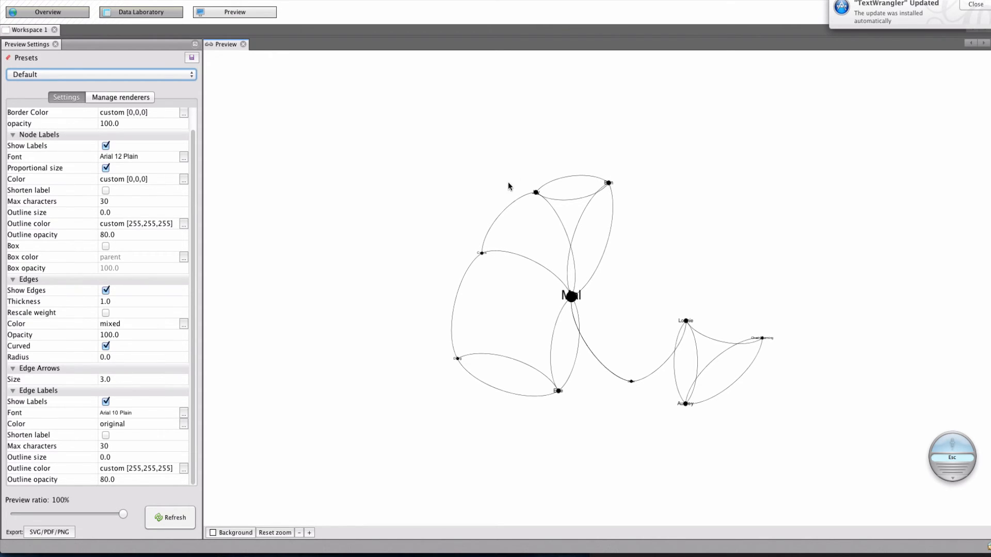
pyautogui.moveTo(458, 361)
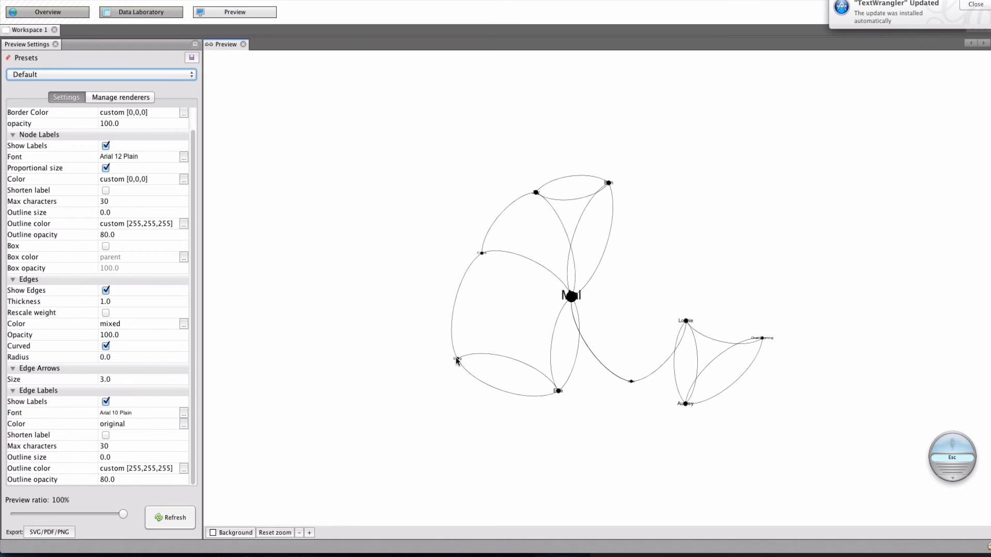
pyautogui.moveTo(532, 342)
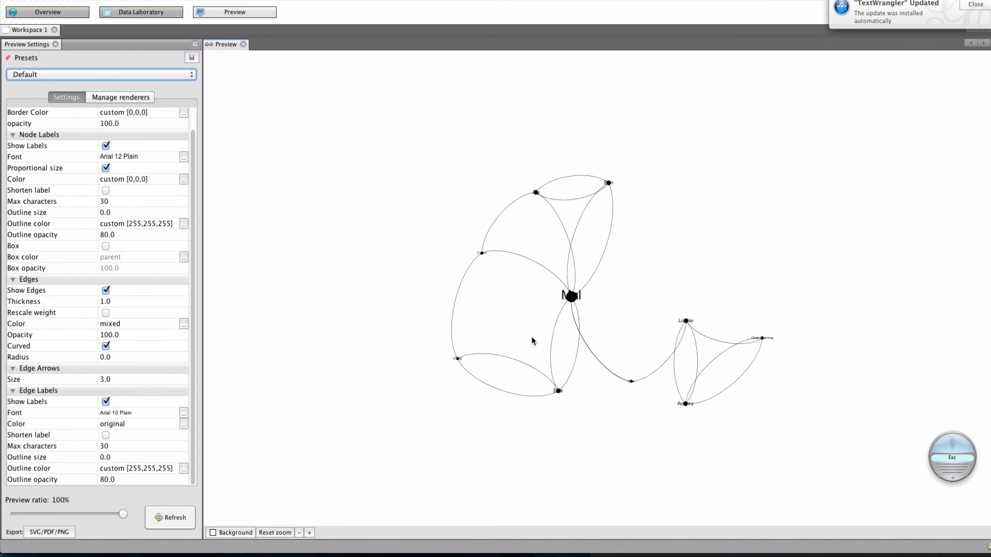
pyautogui.moveTo(487, 256)
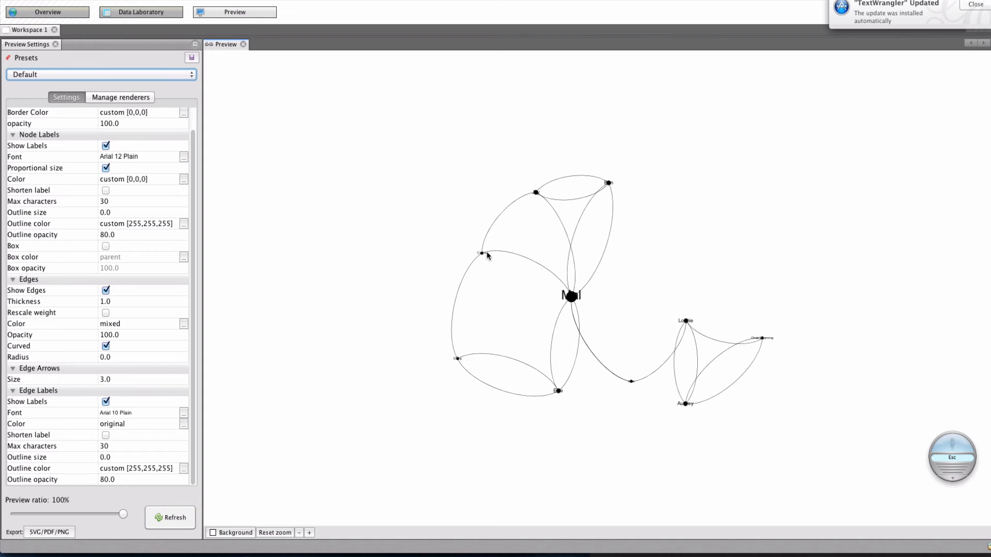
pyautogui.moveTo(538, 195)
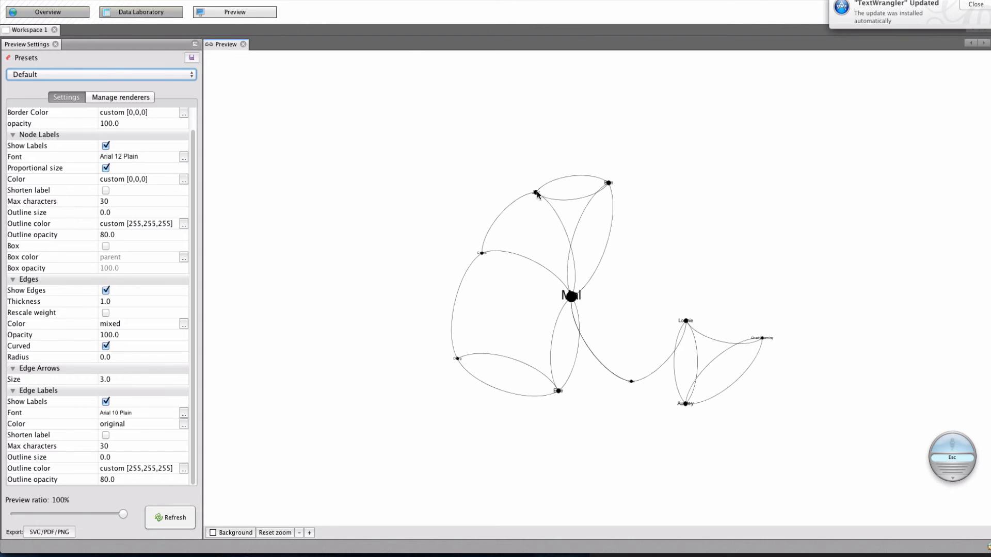
pyautogui.moveTo(633, 384)
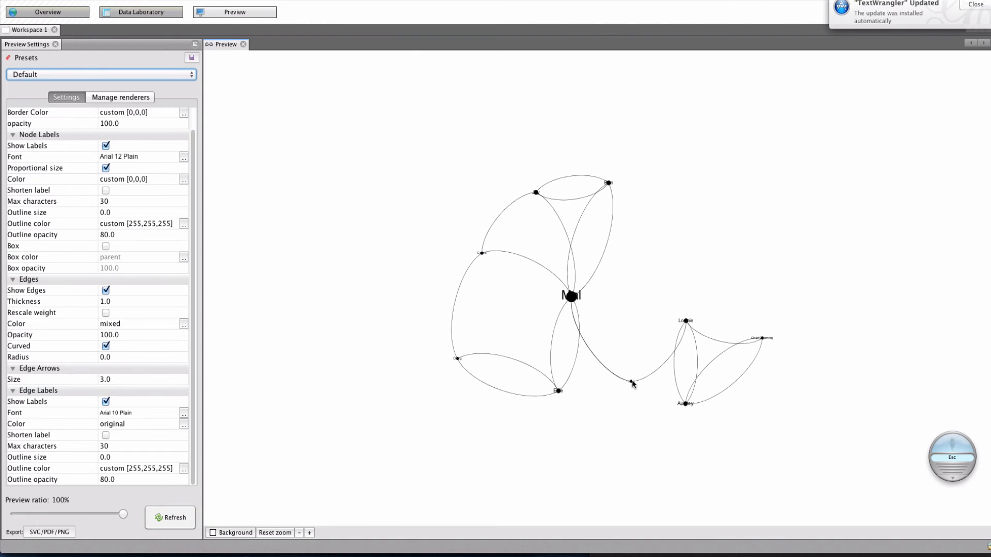
pyautogui.moveTo(628, 385)
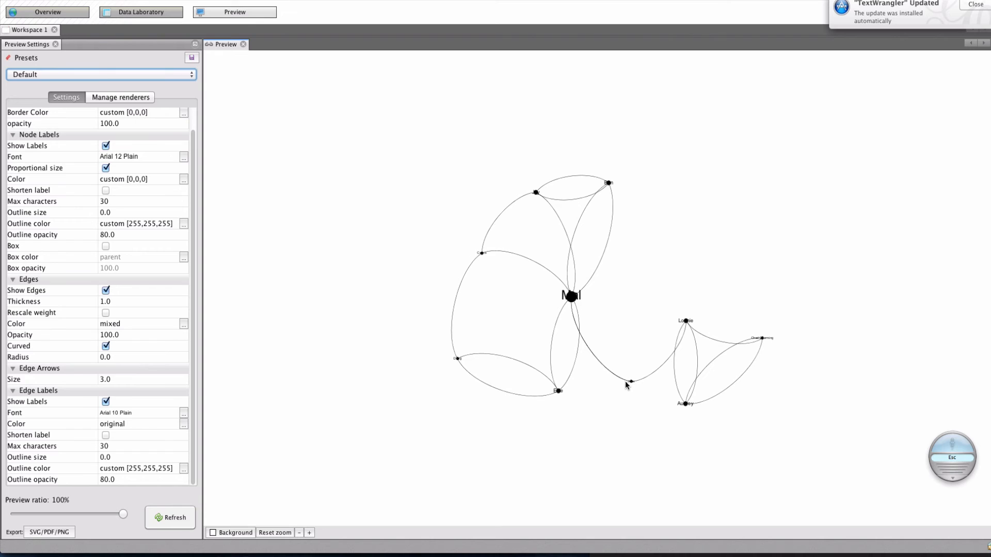
pyautogui.moveTo(676, 346)
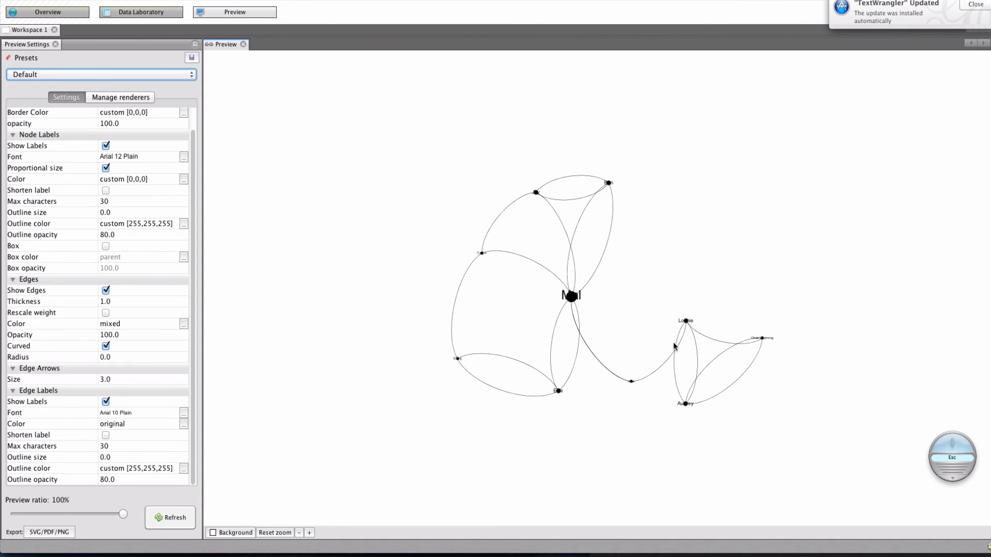
pyautogui.moveTo(640, 398)
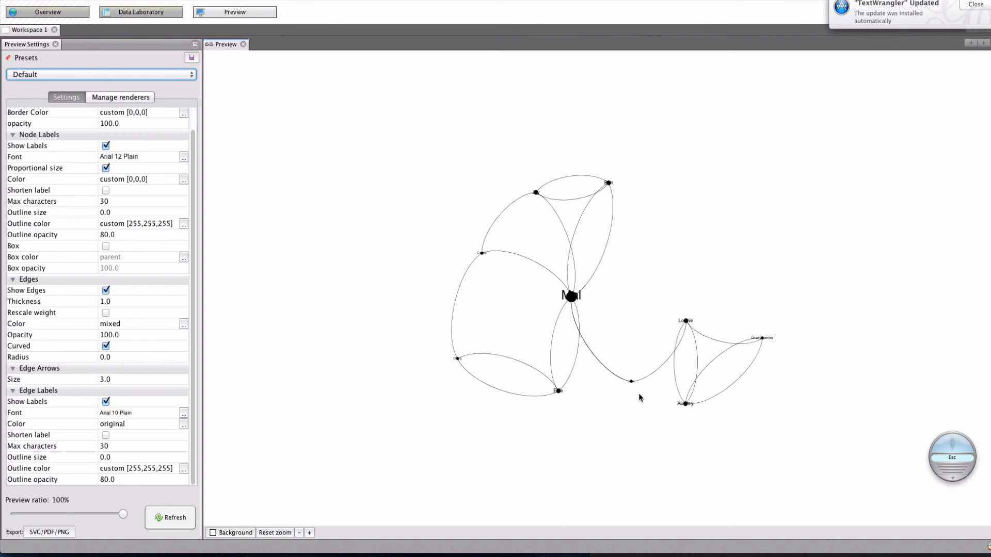
pyautogui.moveTo(697, 432)
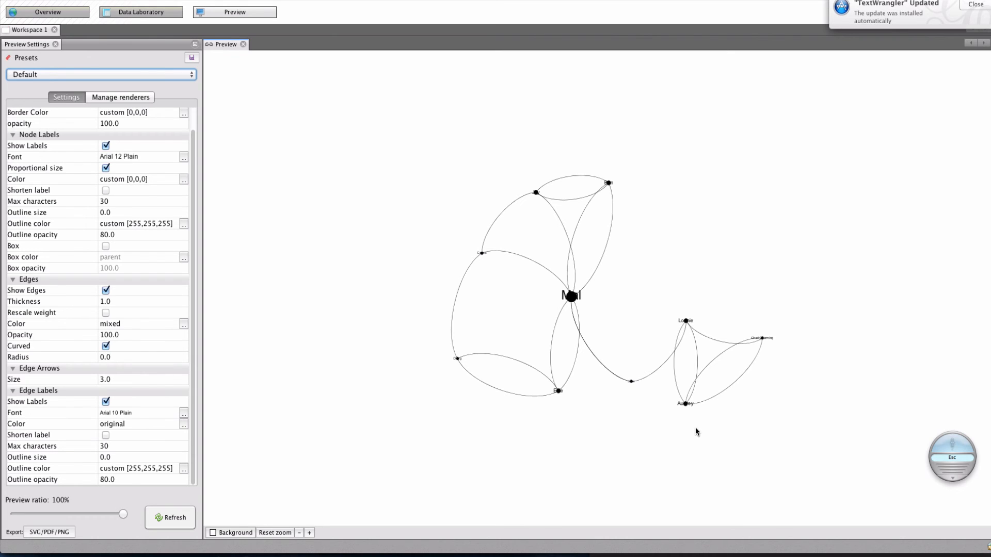
pyautogui.moveTo(647, 385)
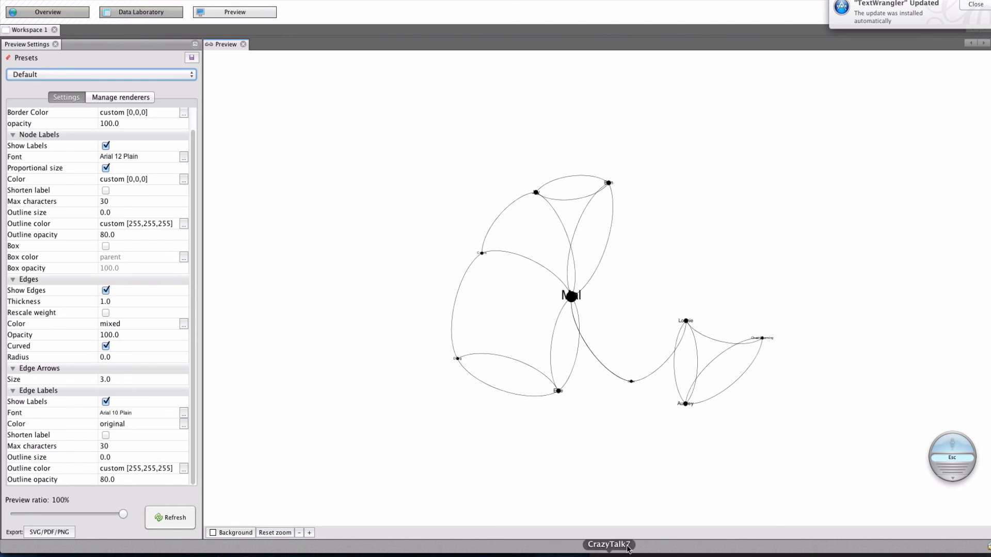
pyautogui.moveTo(788, 428)
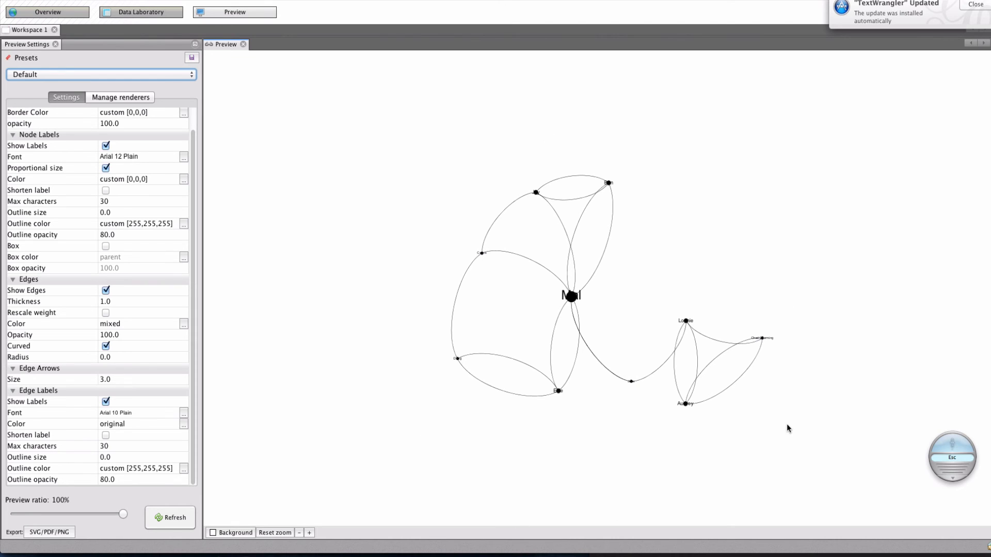